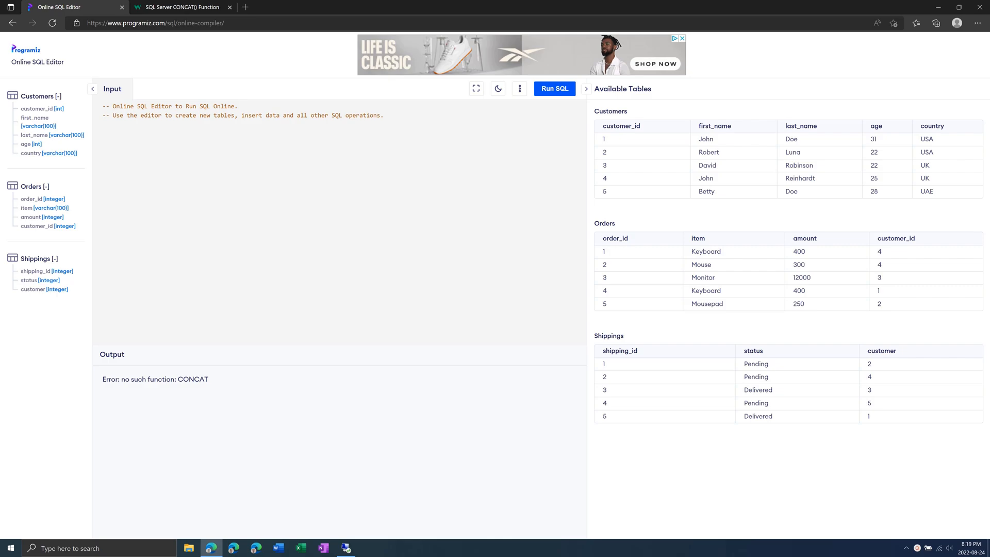
- Review the Customers, Orders and Shippings tables and the customer_id column linking them
left_click(102, 133)
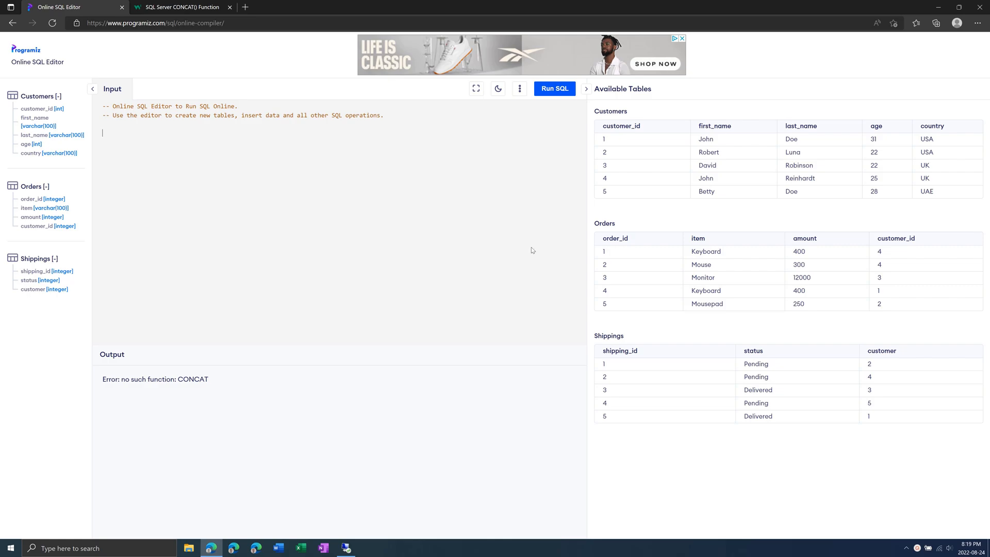
mouse_move(591, 160)
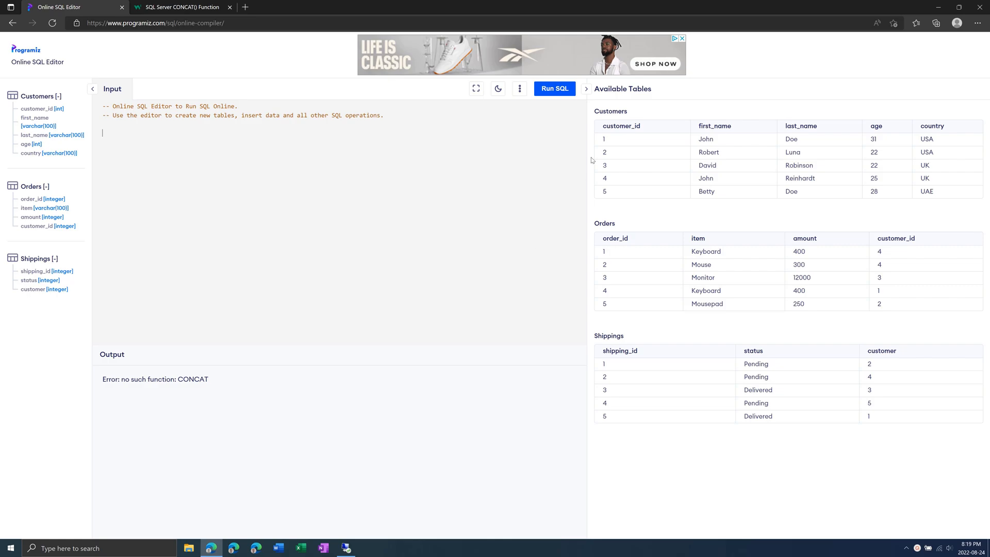
left_click_drag(600, 125, 941, 192)
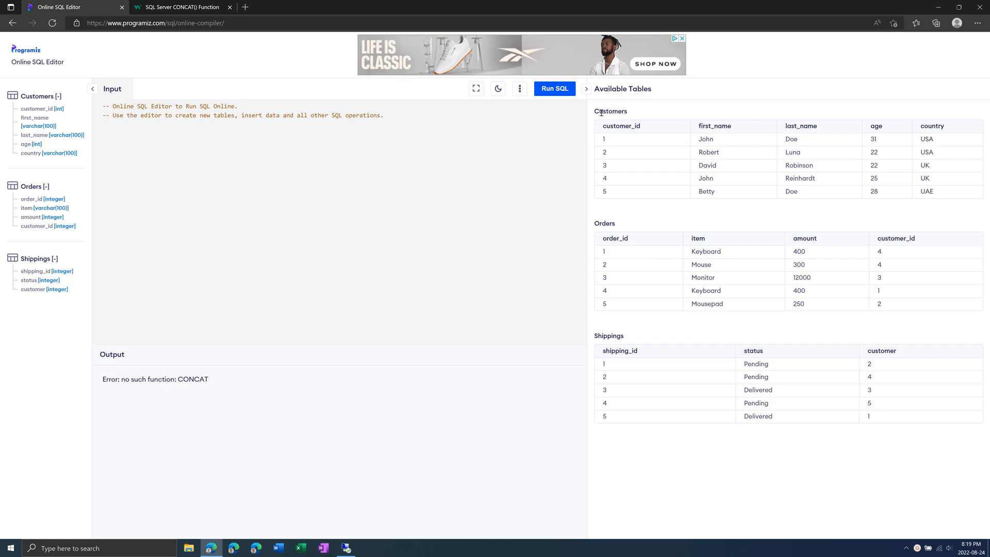
double_click(604, 222)
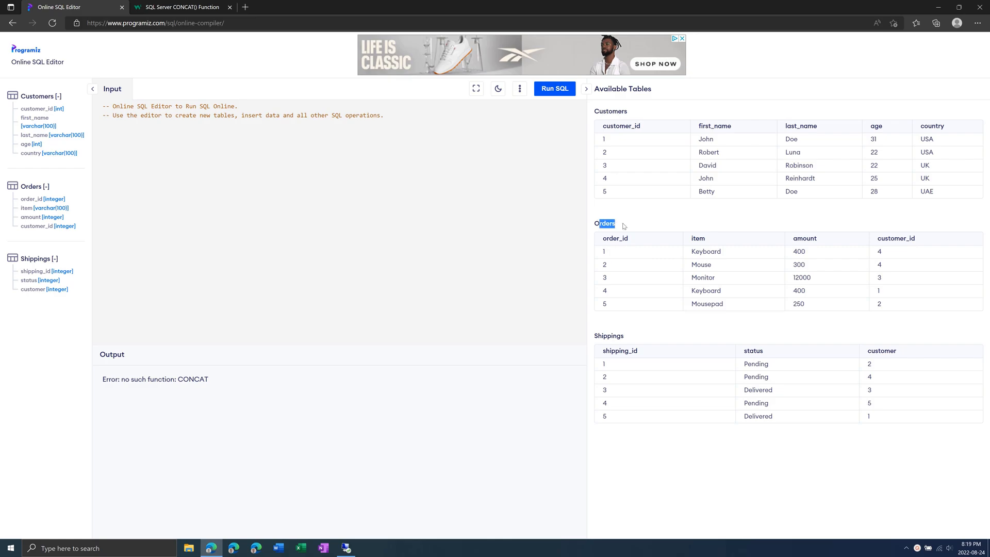
double_click(608, 335)
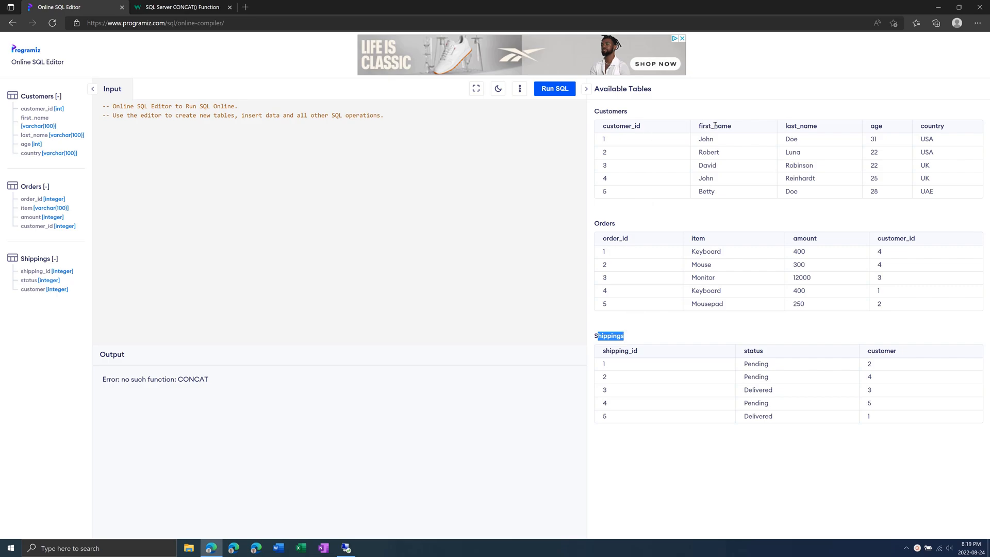
mouse_move(798, 141)
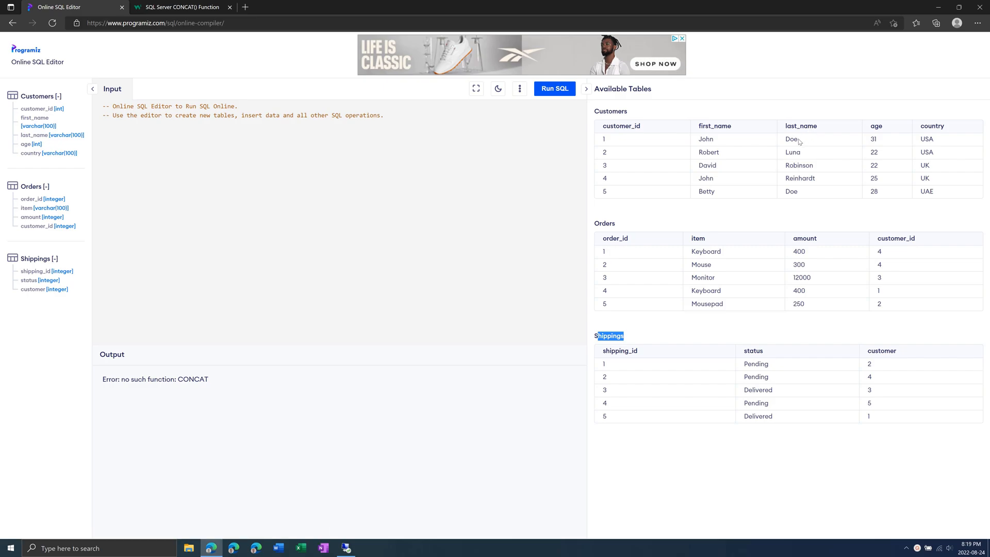
mouse_move(75, 102)
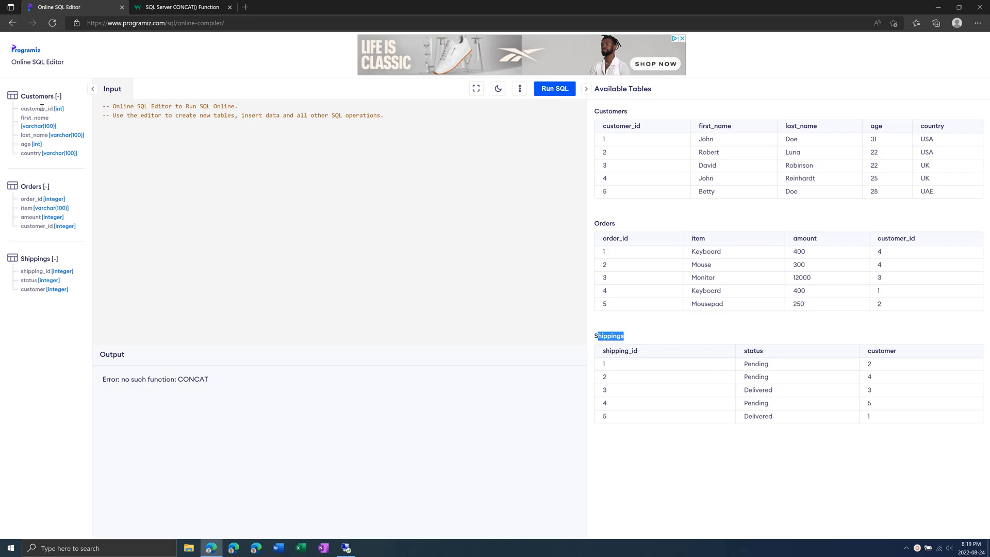
mouse_move(42, 116)
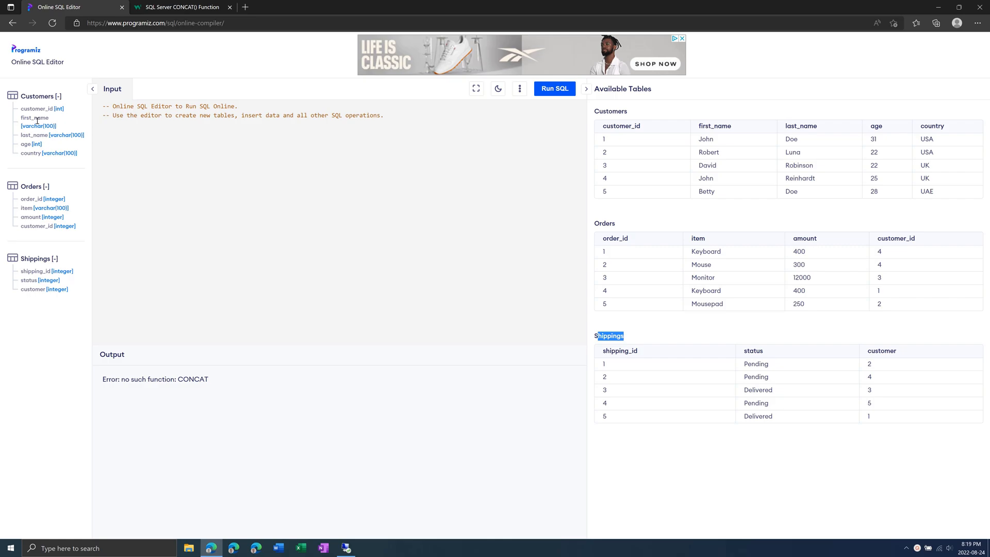
mouse_move(42, 134)
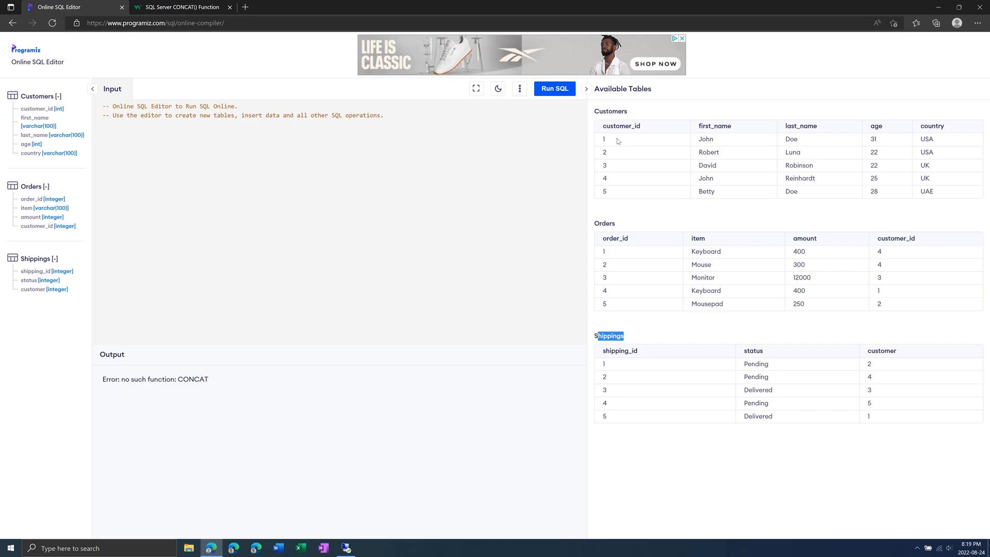
mouse_move(610, 128)
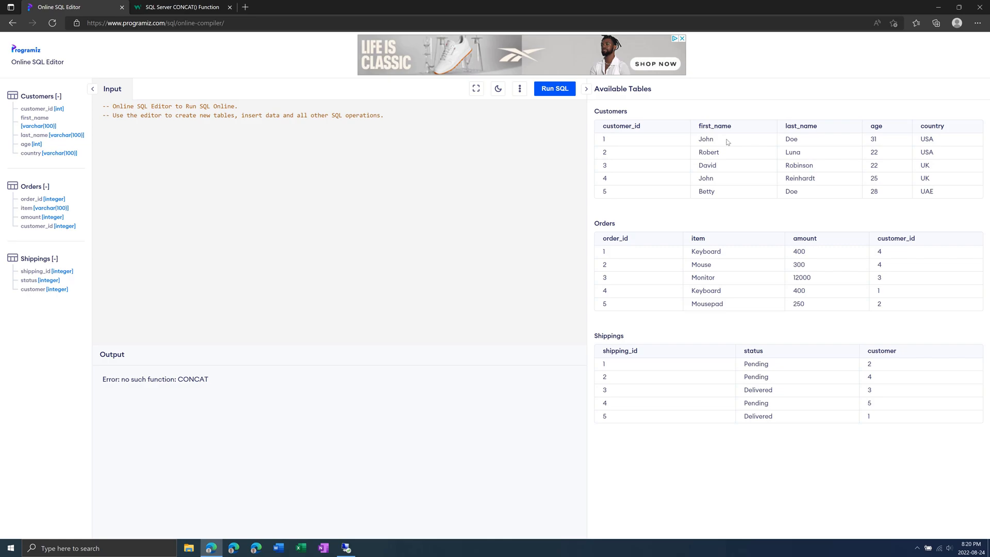
mouse_move(806, 158)
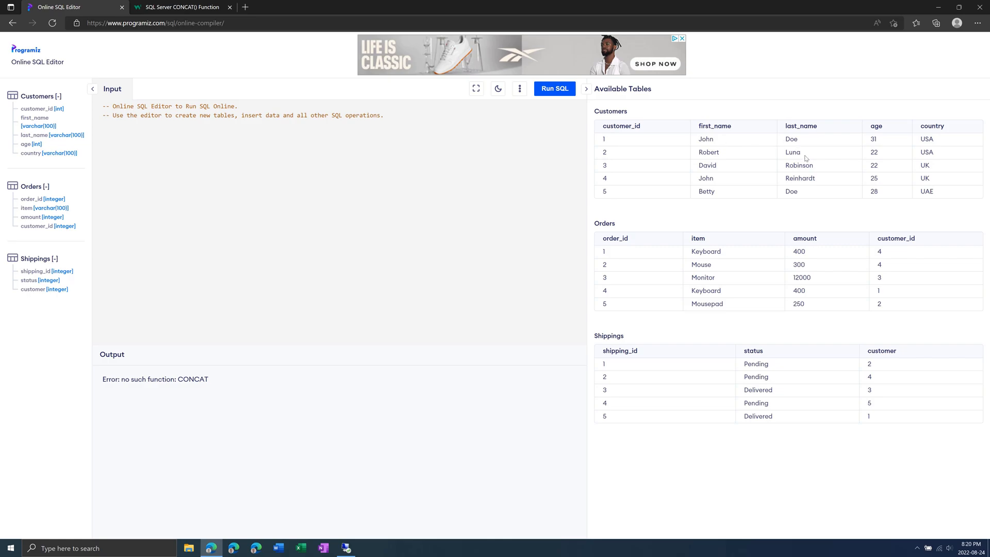
double_click(705, 178)
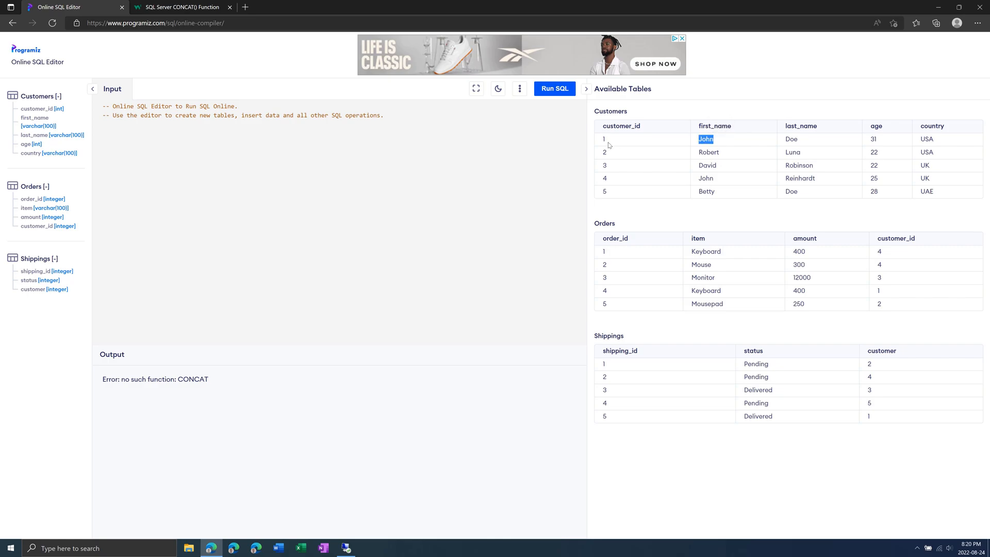
mouse_move(610, 225)
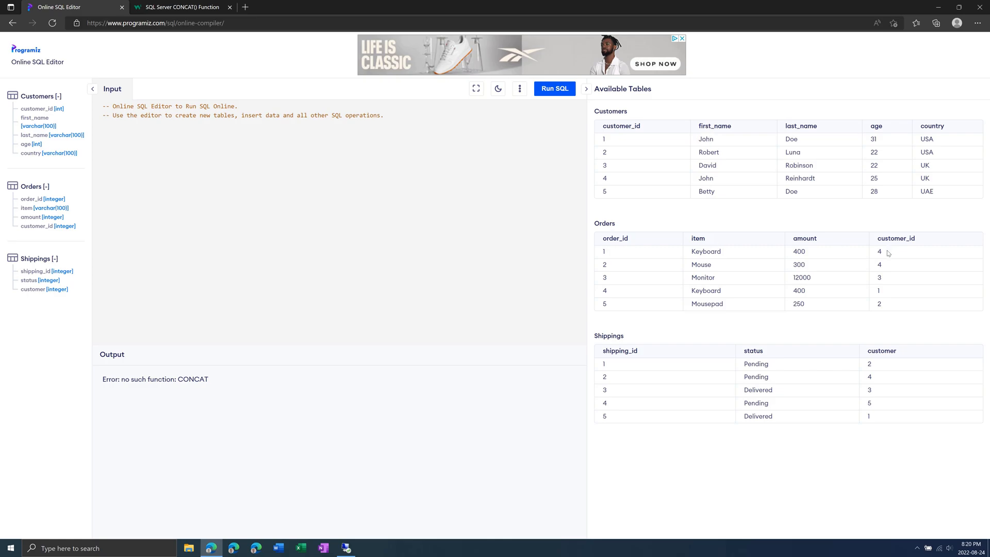
mouse_move(595, 223)
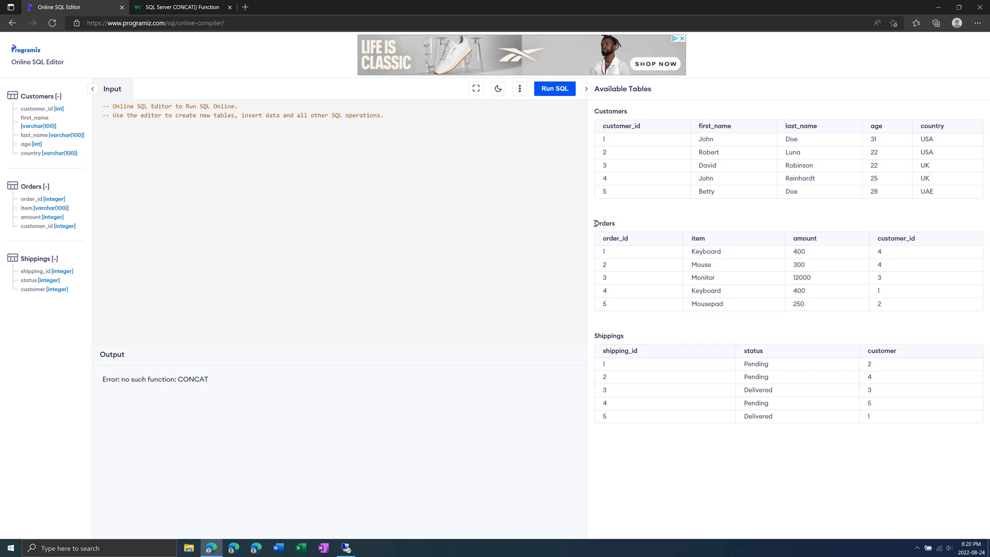
double_click(603, 222)
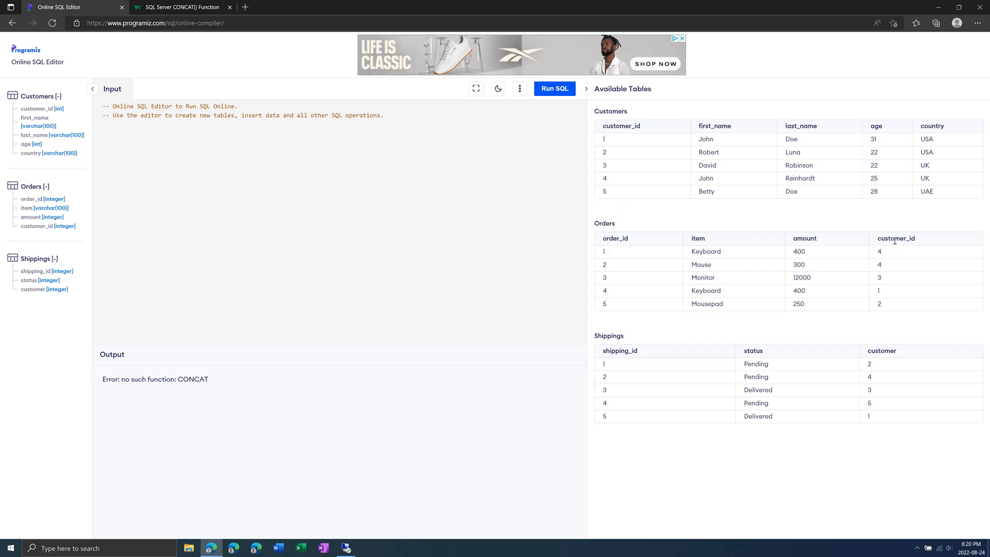
double_click(895, 238)
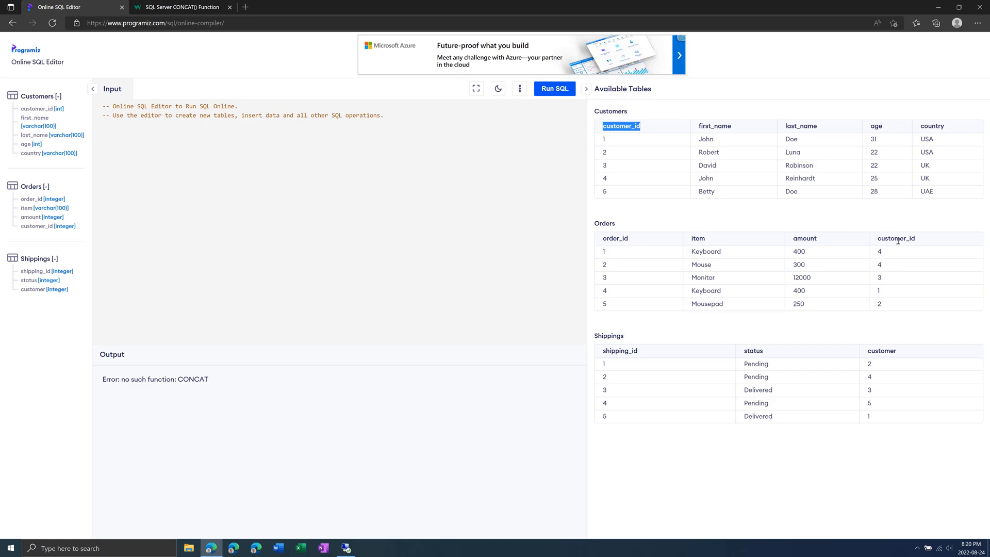
mouse_move(667, 232)
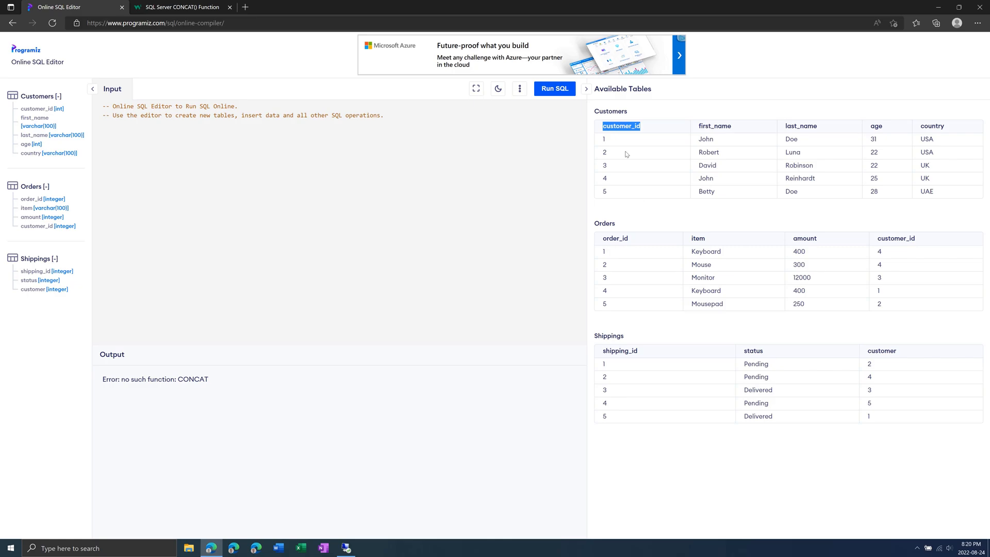
mouse_move(636, 150)
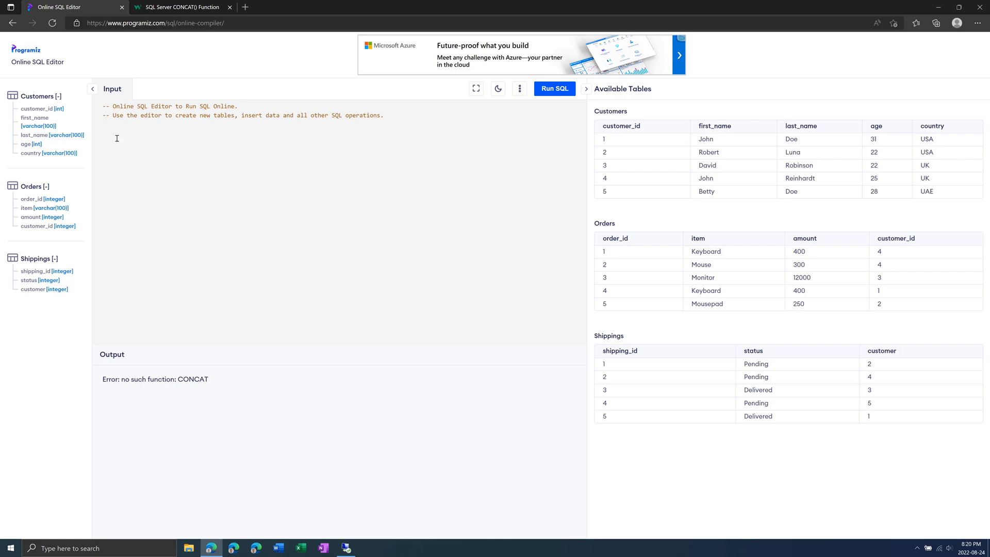
mouse_move(111, 138)
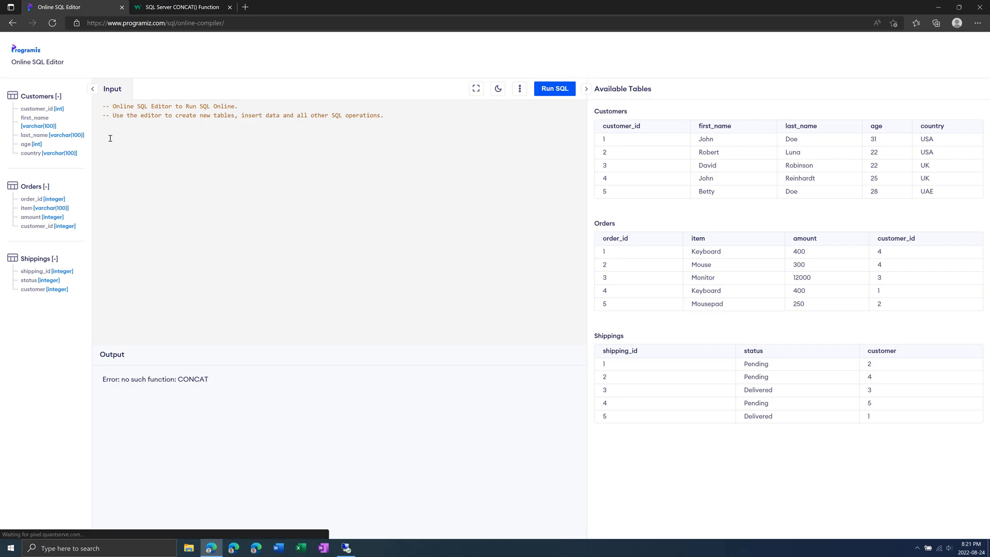
- Write and run SELECT * FROM Customers, listing all five customer rows
type("SELECT")
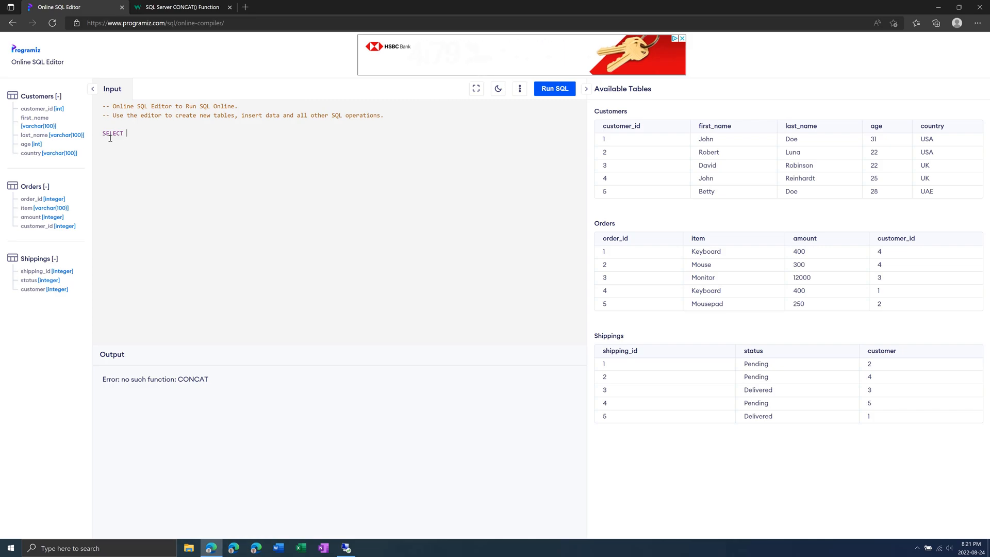
type("*")
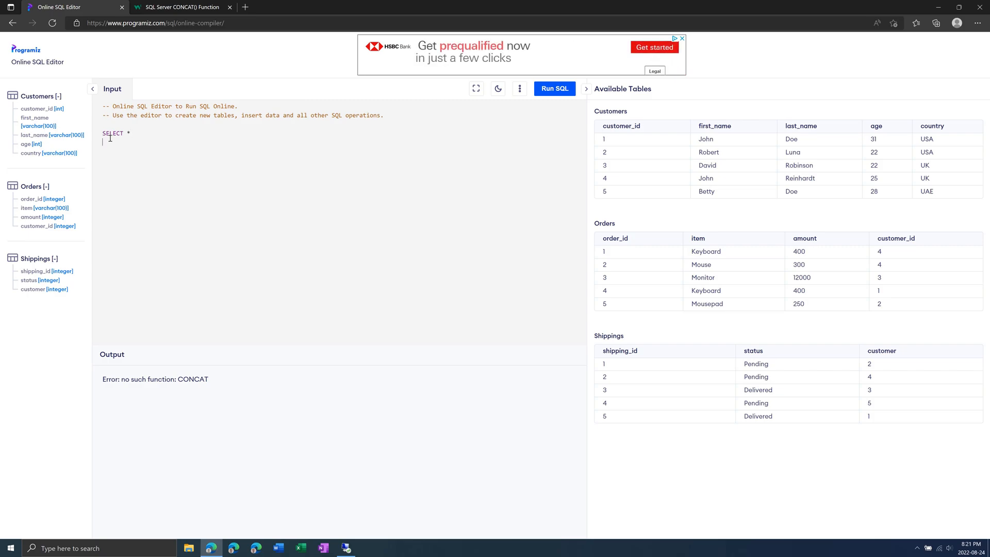
type("FROM")
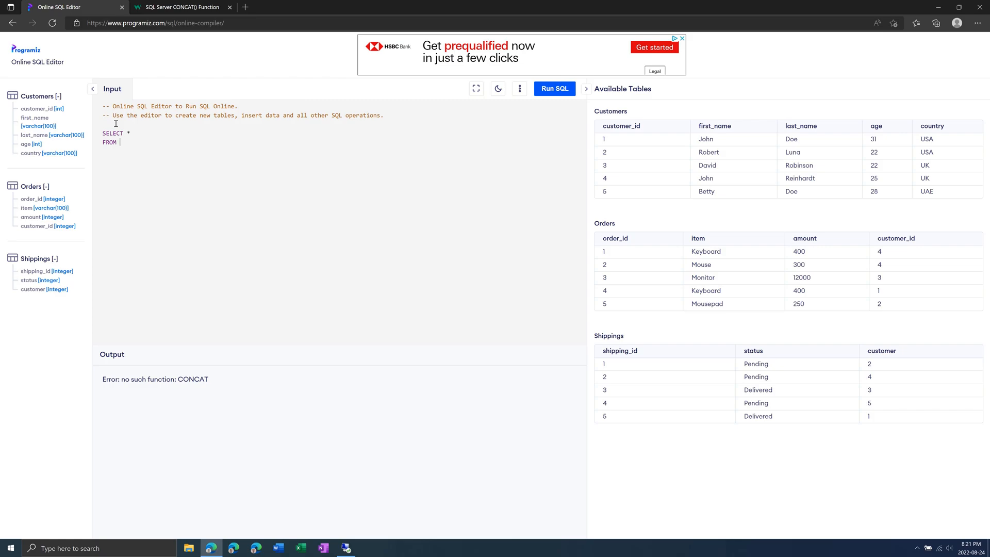
type("Customer")
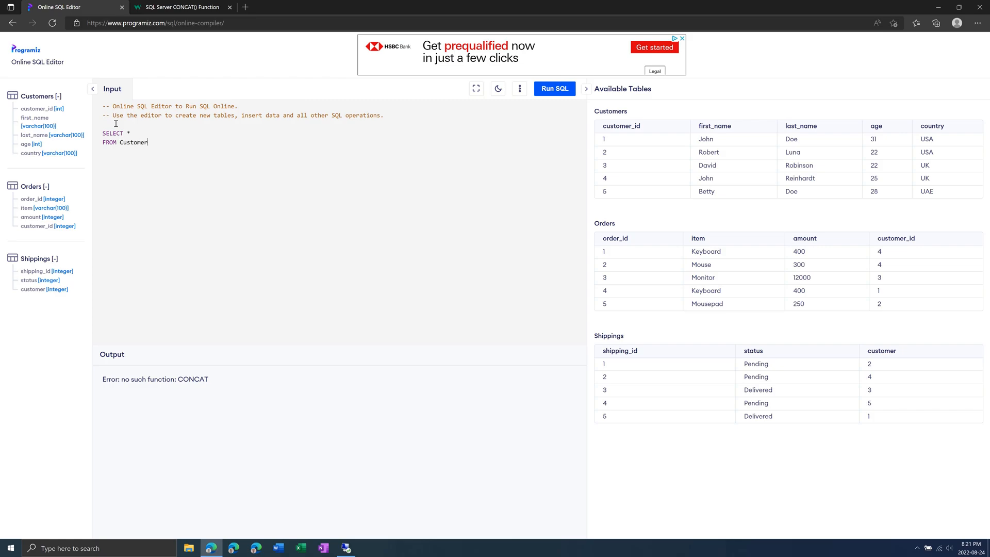
left_click(553, 88)
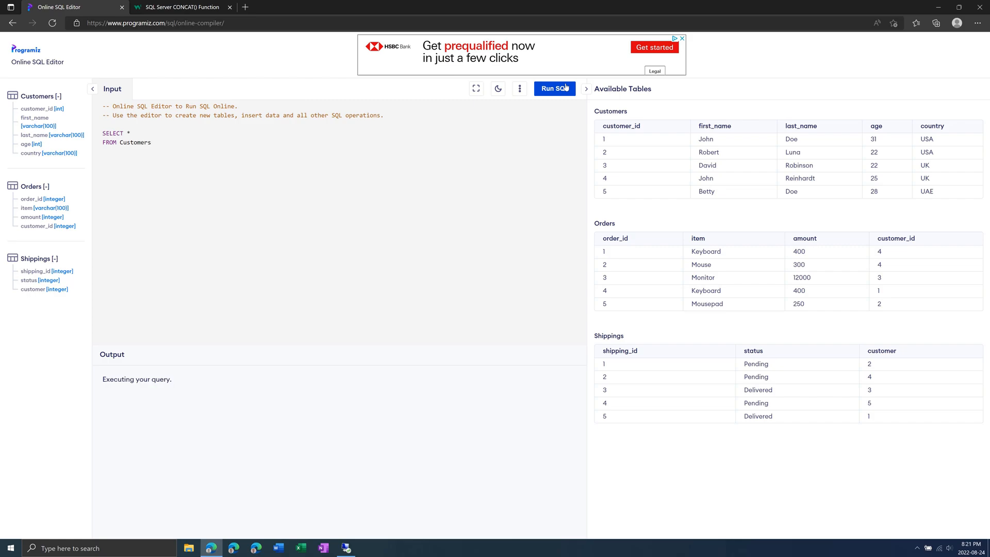
left_click(555, 89)
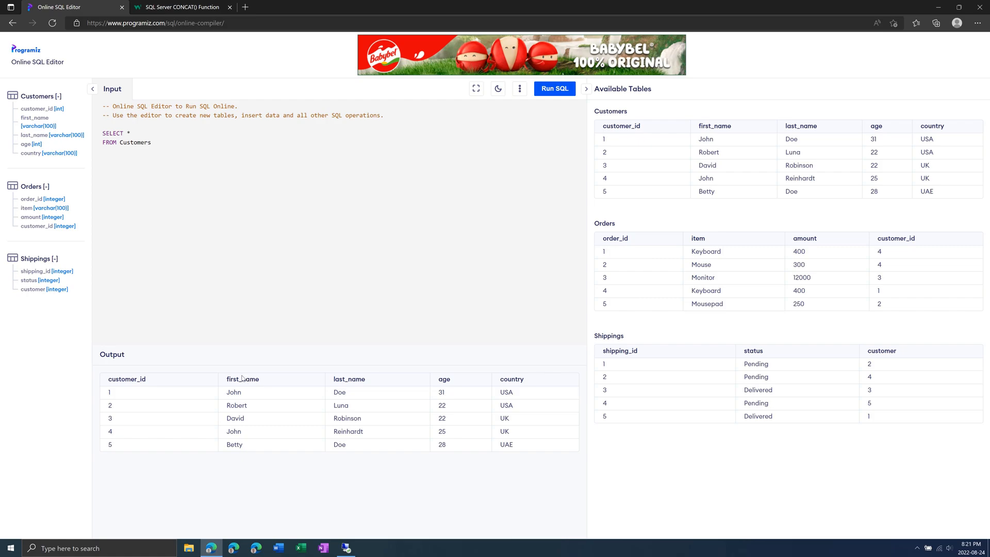
mouse_move(207, 286)
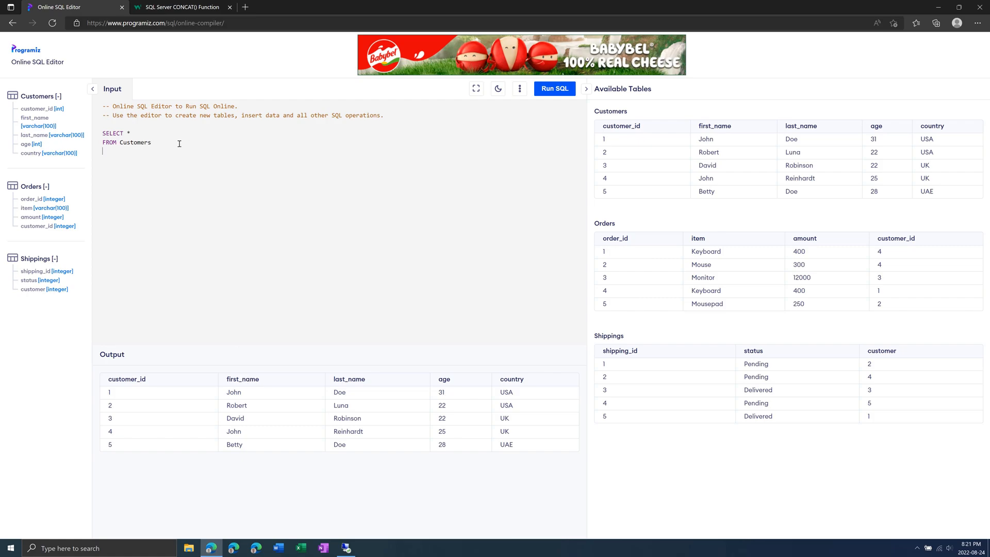
- Filter the Customers query with WHERE age < 26 and run it, returning Robert, David and John
type("WHERE")
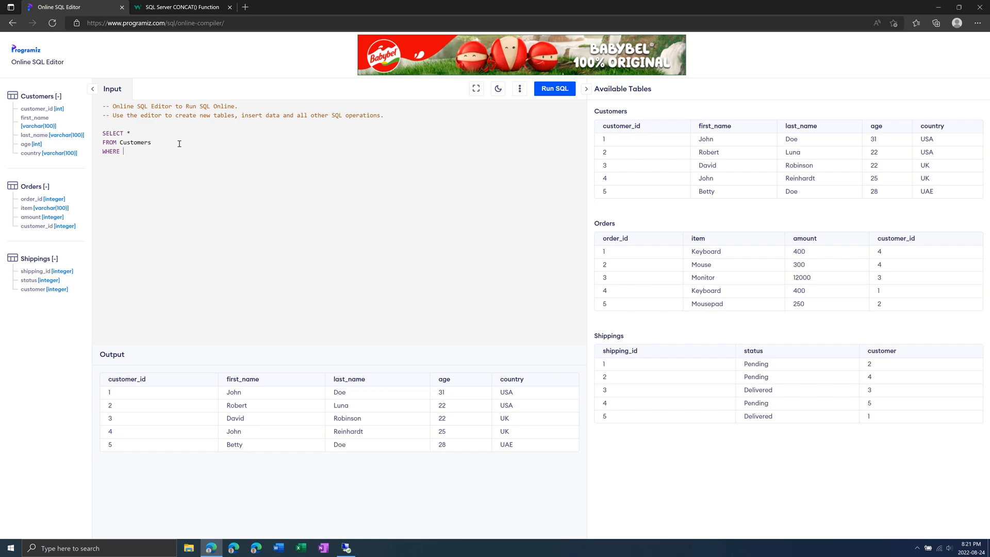
type("age")
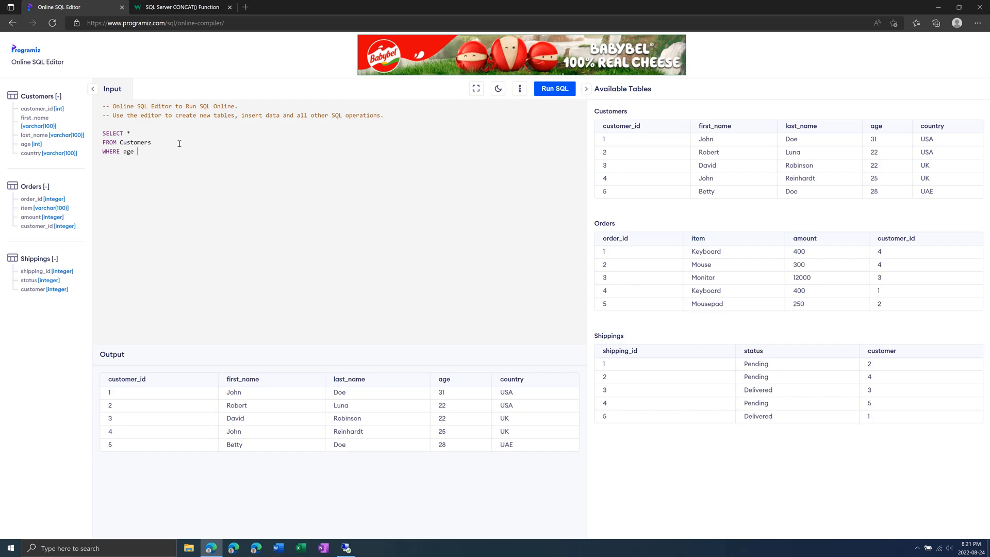
type("<")
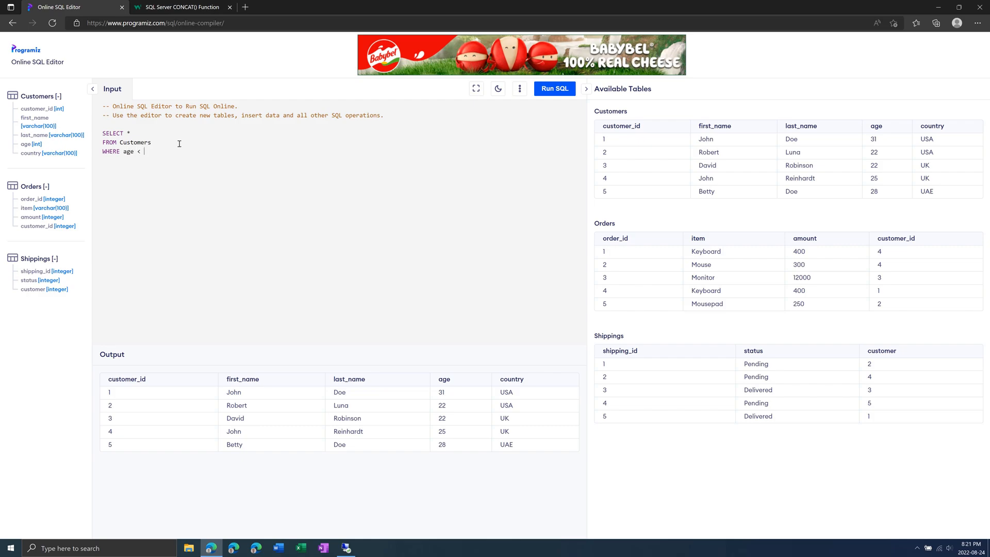
type("26")
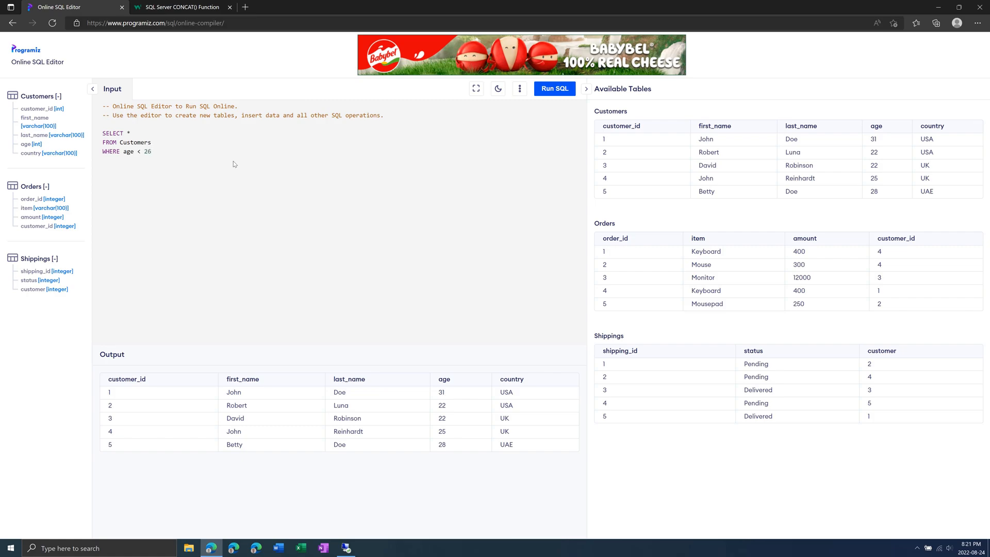
left_click(554, 88)
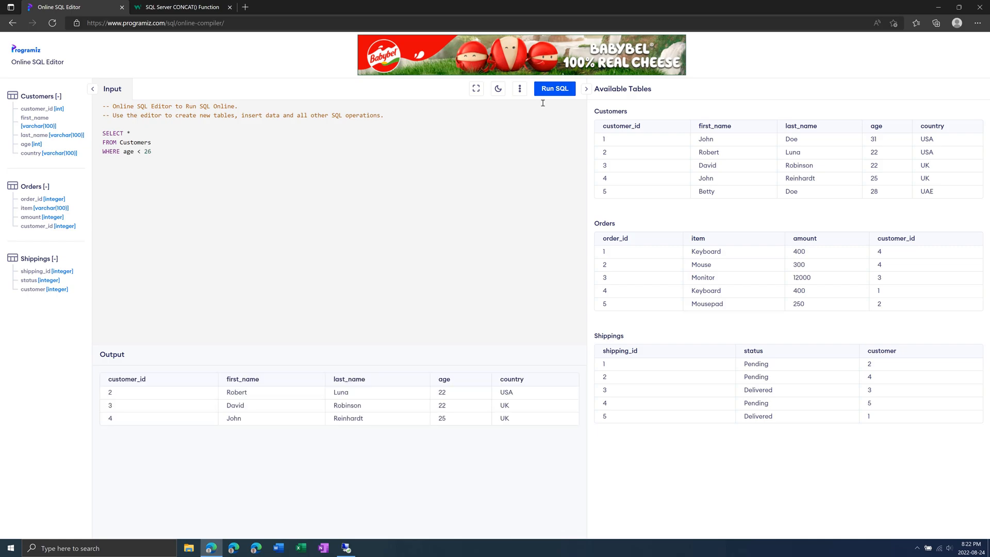
mouse_move(364, 410)
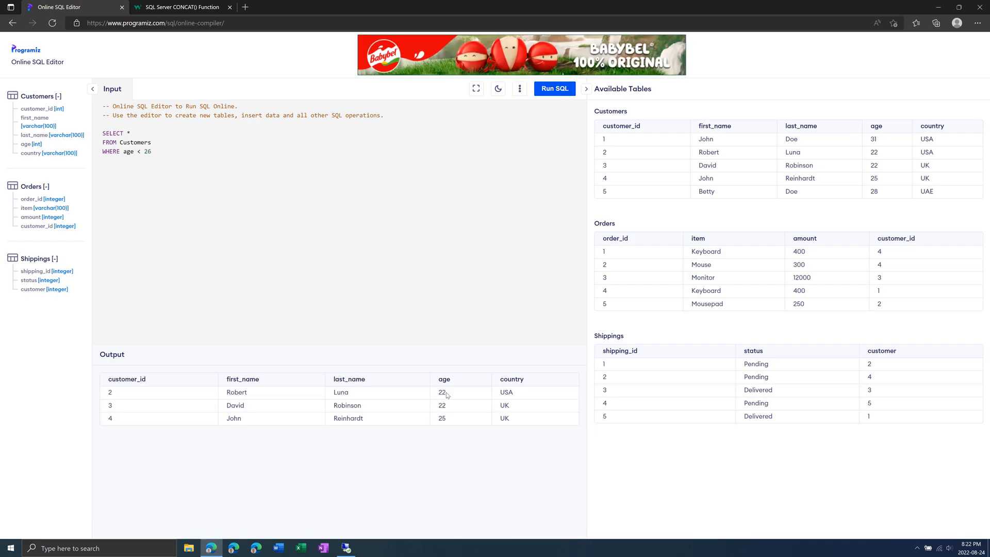
mouse_move(449, 418)
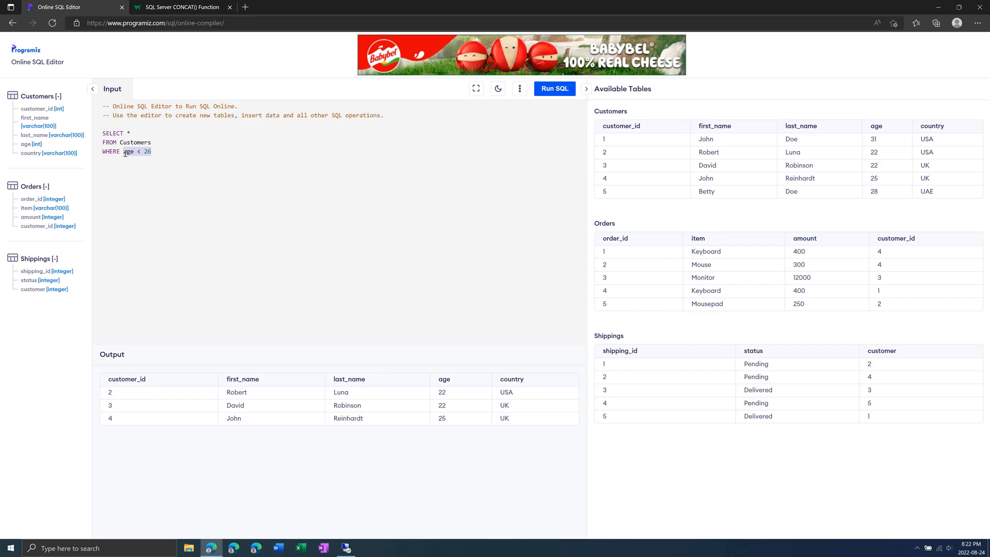
- Change the filter to country = 'USA' and run it, returning John Doe and Robert Luna
type("country")
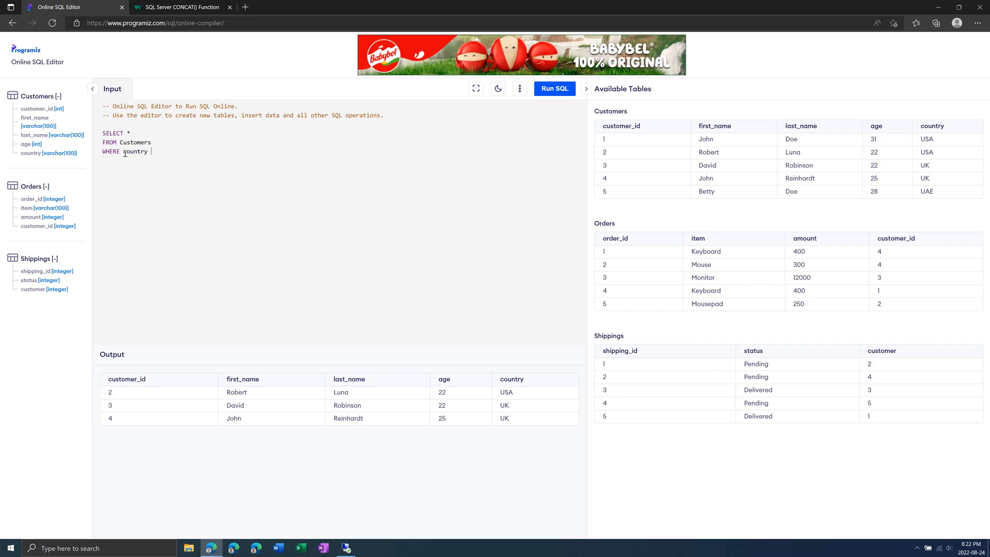
type("=")
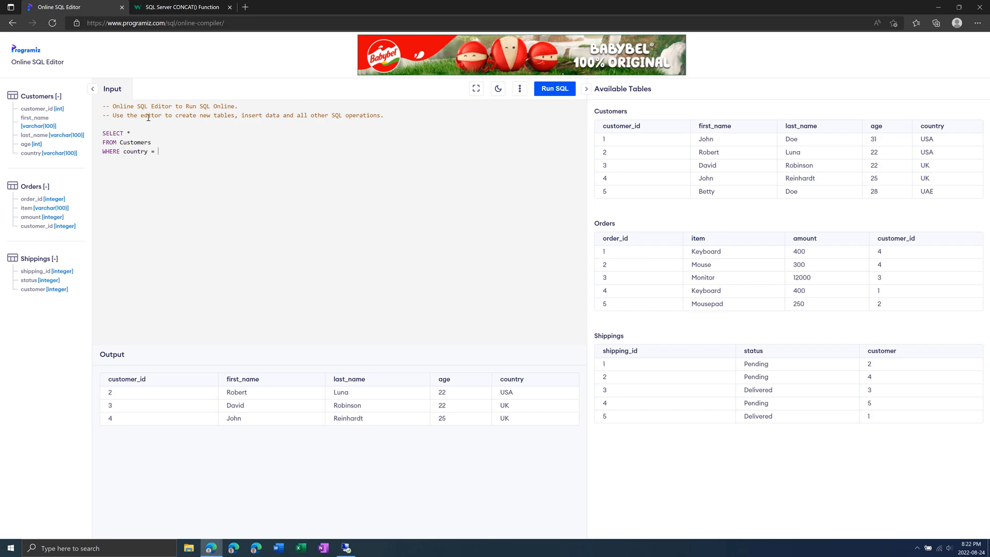
type("'USA'")
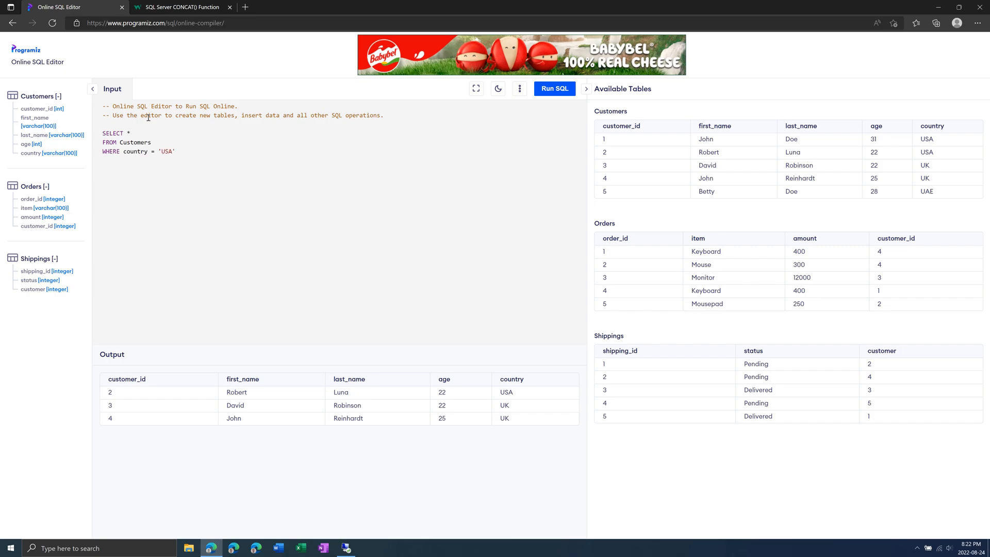
left_click(553, 89)
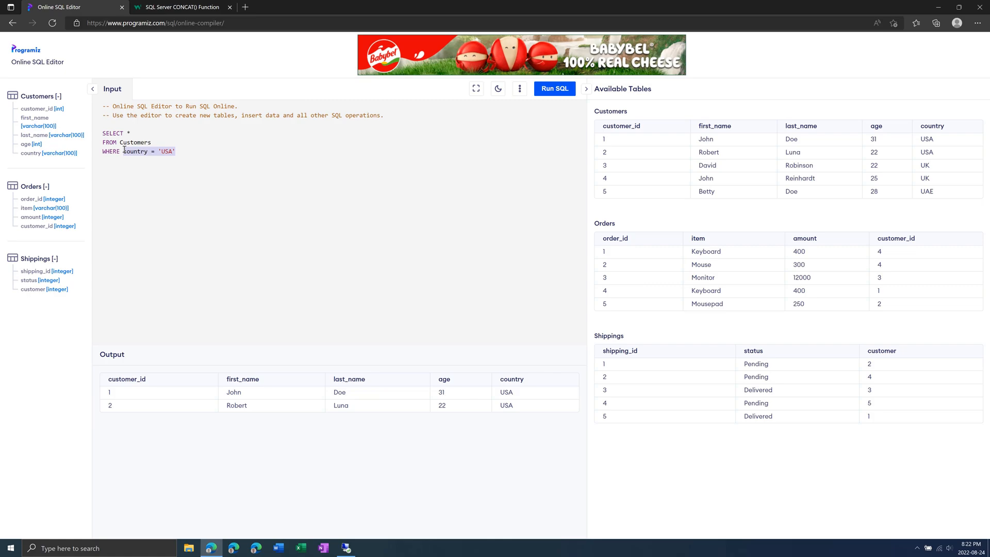
- Filter with last_name LIKE 'R%' and run it, returning Robinson and Reinhardt
type("last_name LIKE")
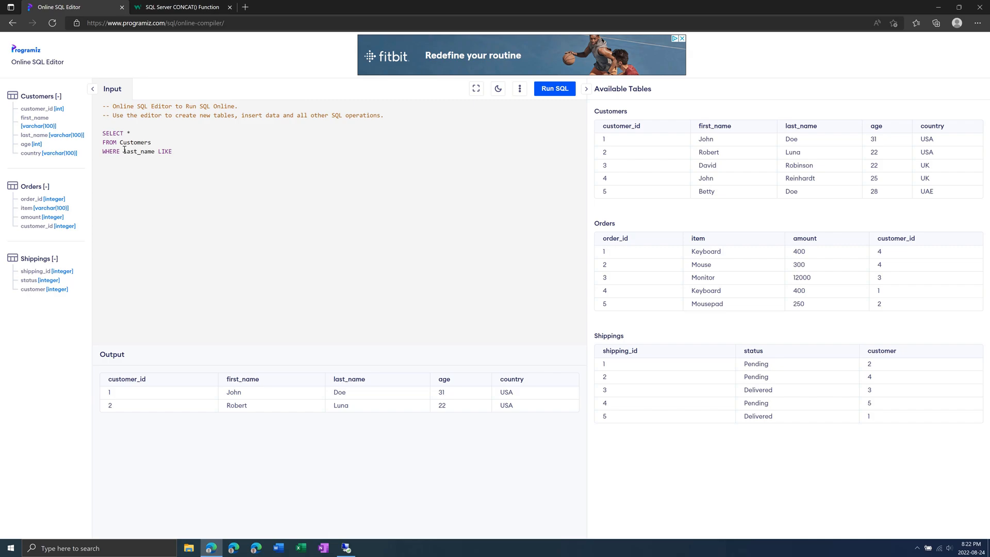
type("'")
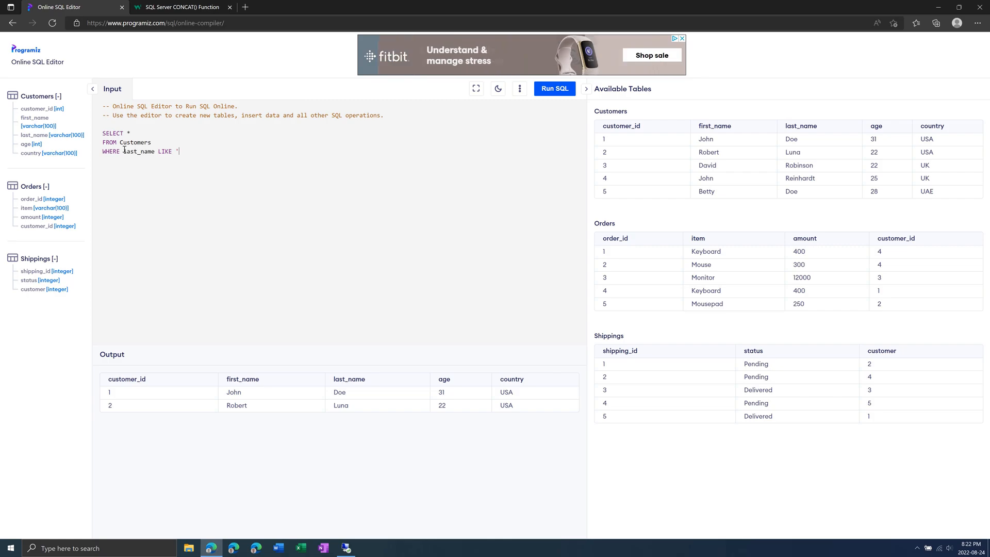
type("R%")
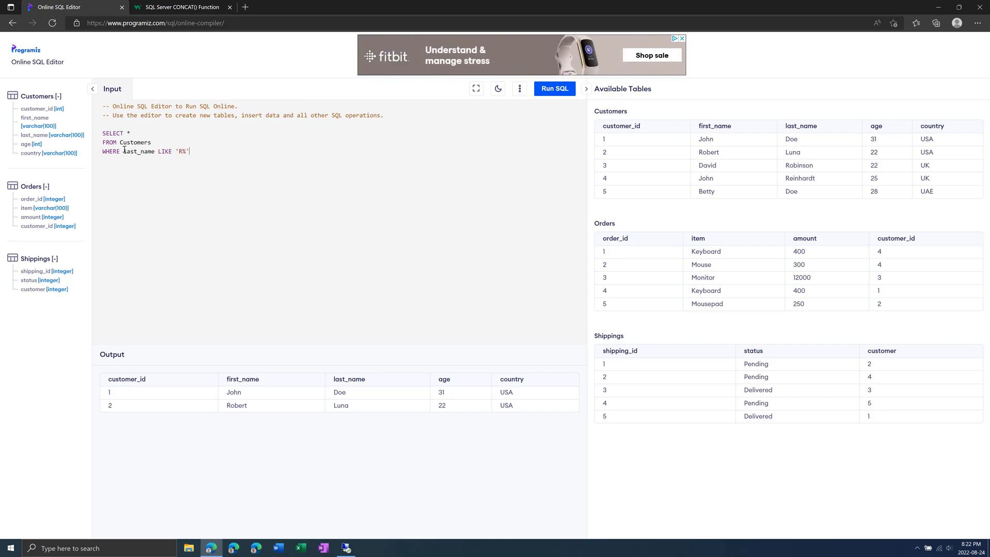
left_click(554, 89)
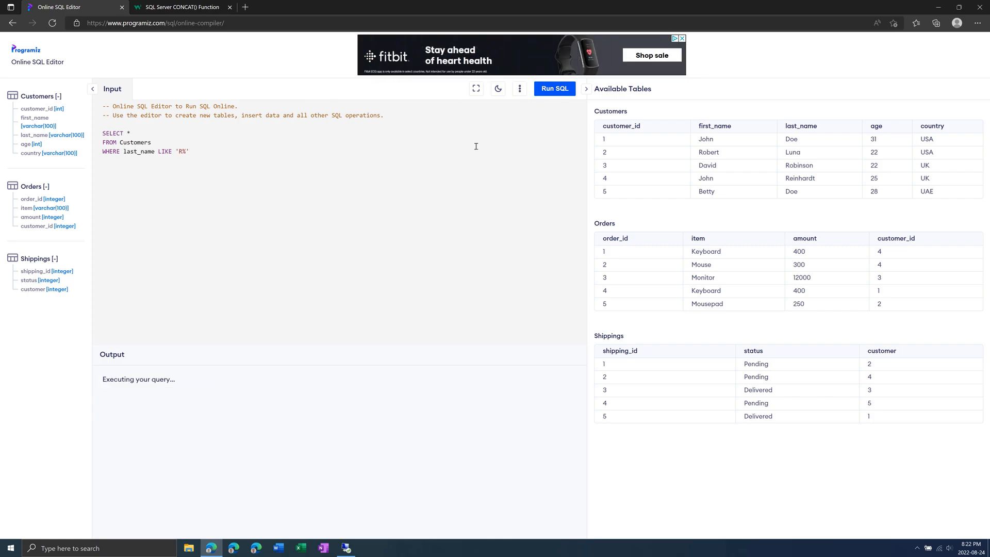
left_click(553, 89)
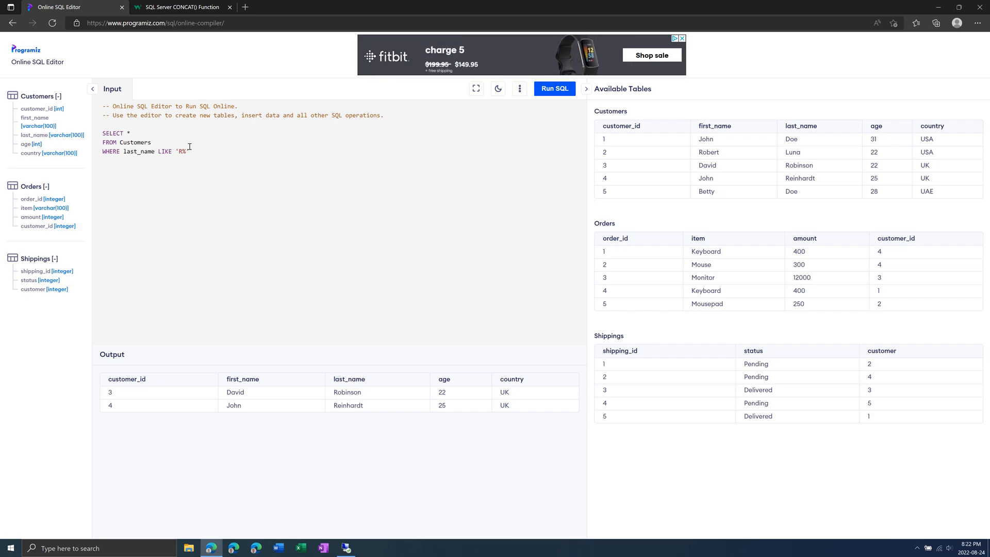
- Edit the LIKE pattern to '%R%'
key("Backspace")
type("%")
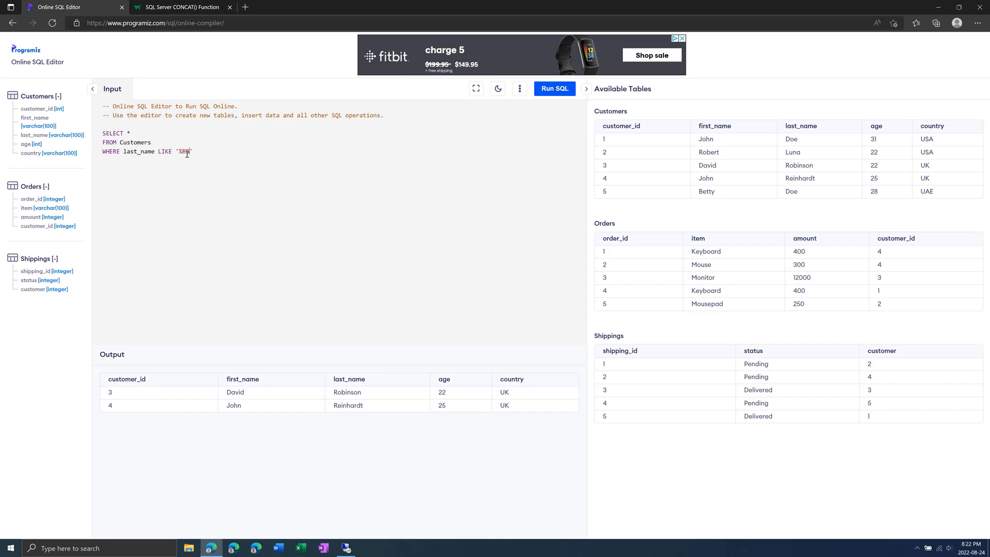
key("Backspace")
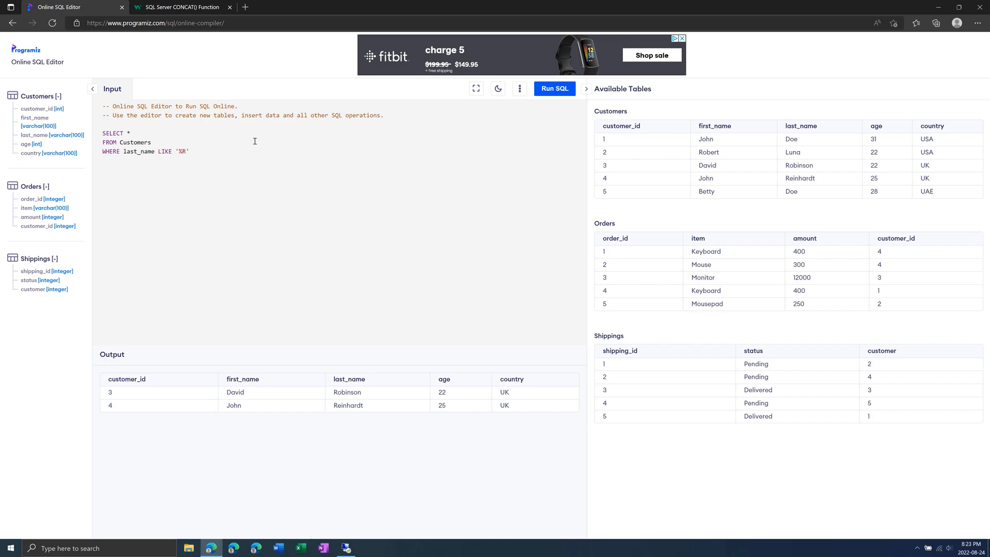
type("%")
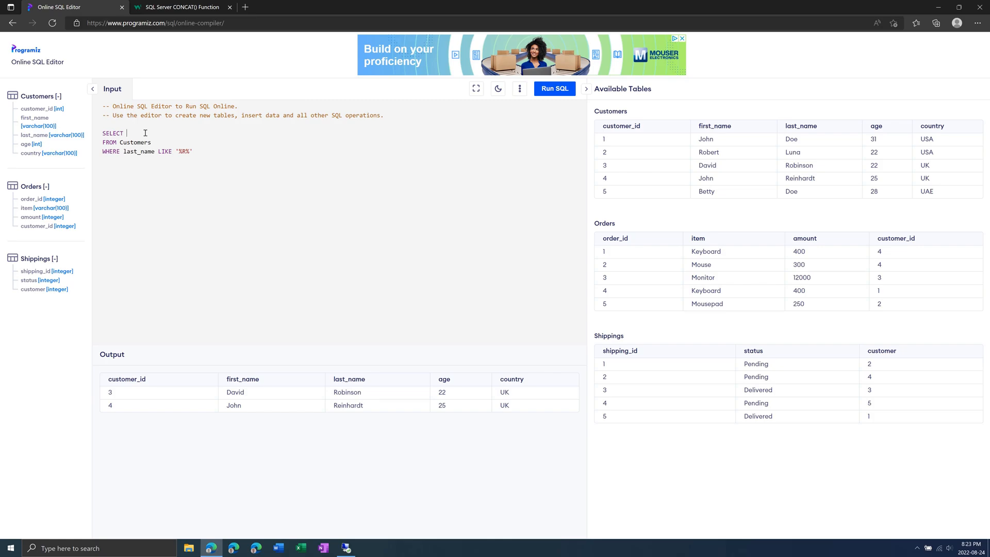
type("first_name, last_name, age")
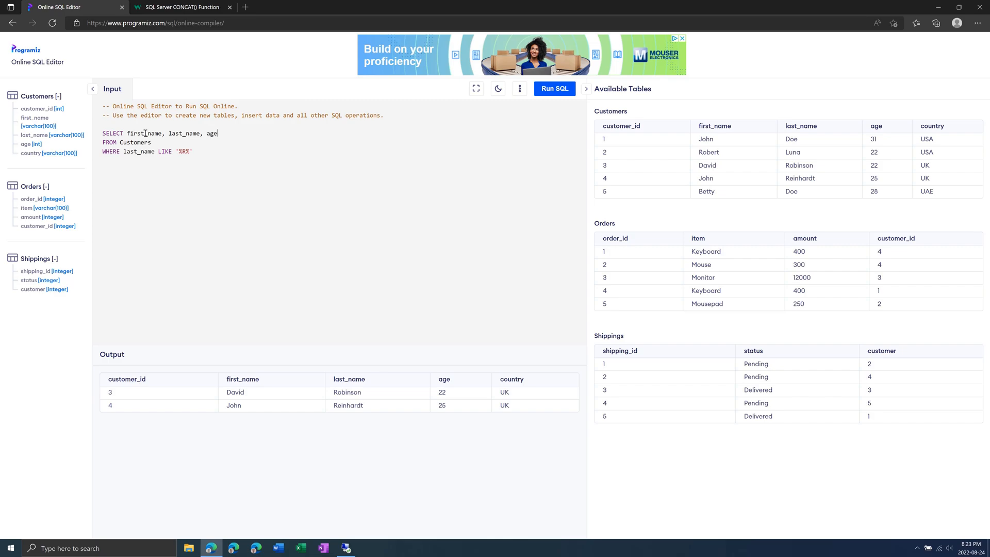
left_click(553, 88)
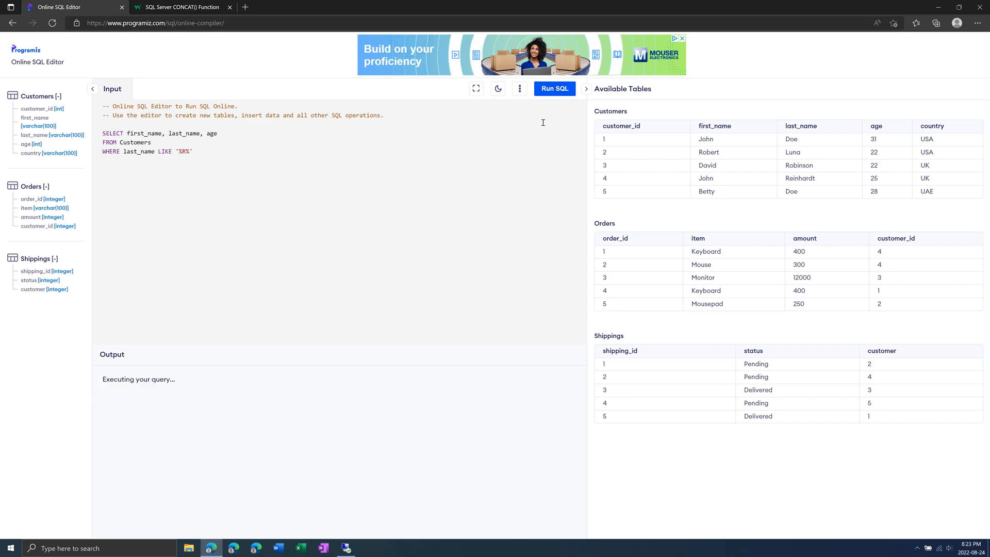
left_click(553, 89)
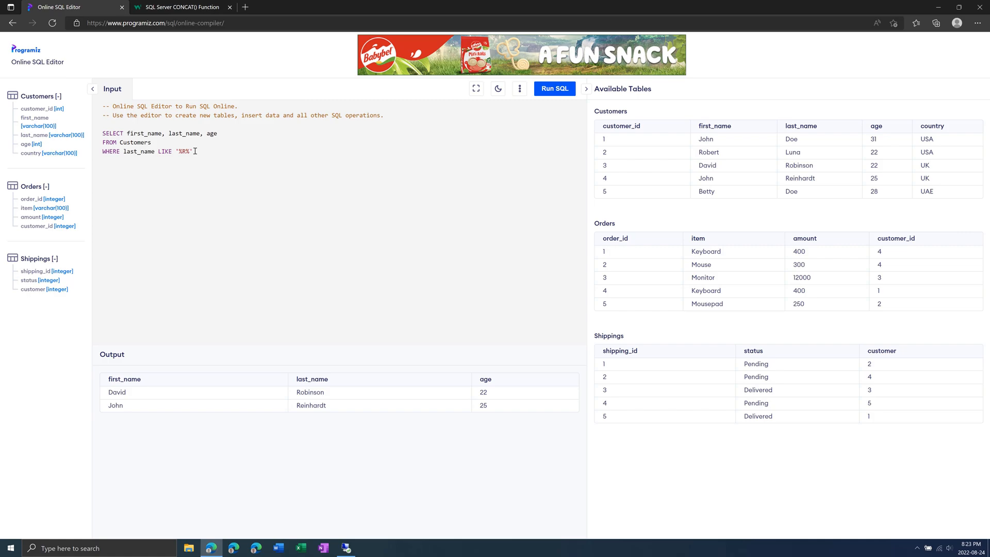
- Add ORDER BY age and run the query sorted by ascending age
type("ORDER")
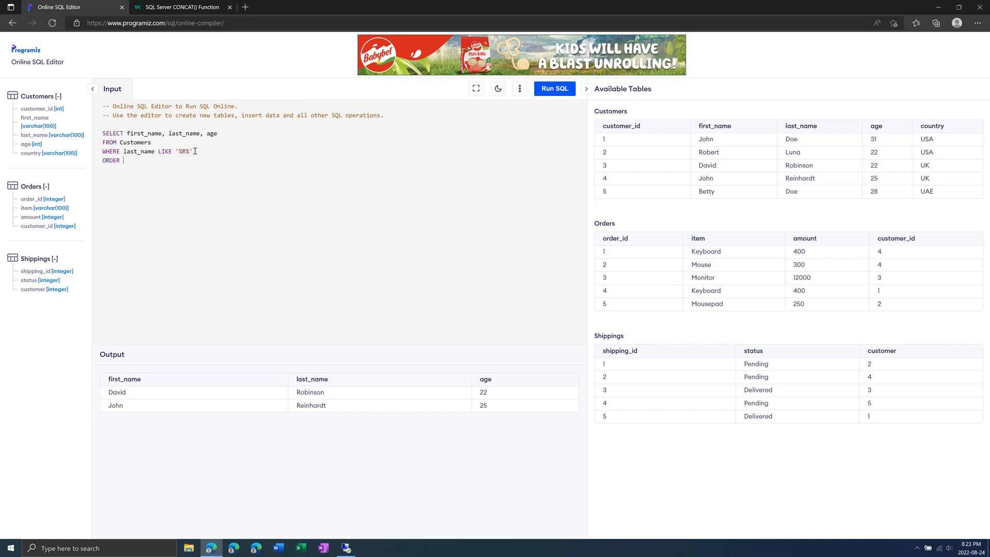
type("BY")
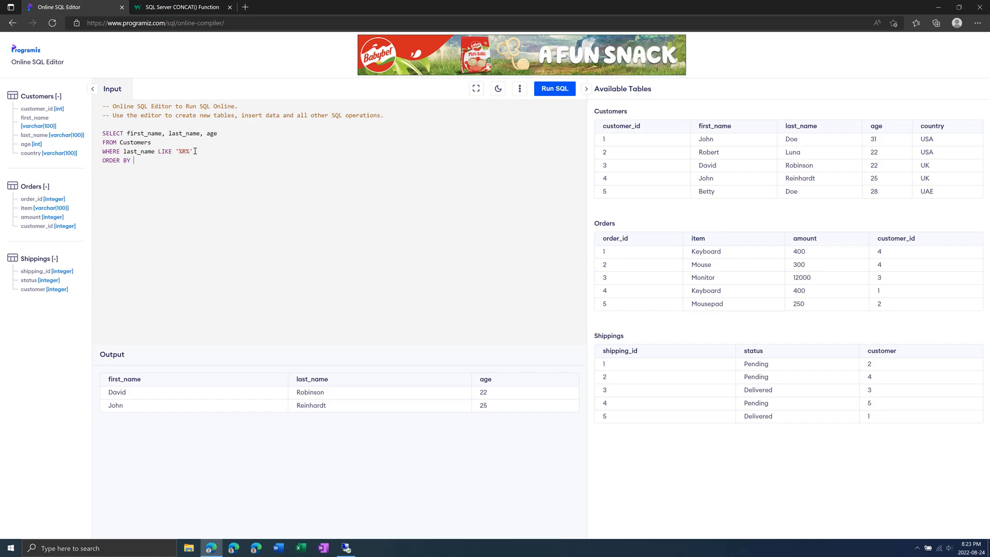
type("age")
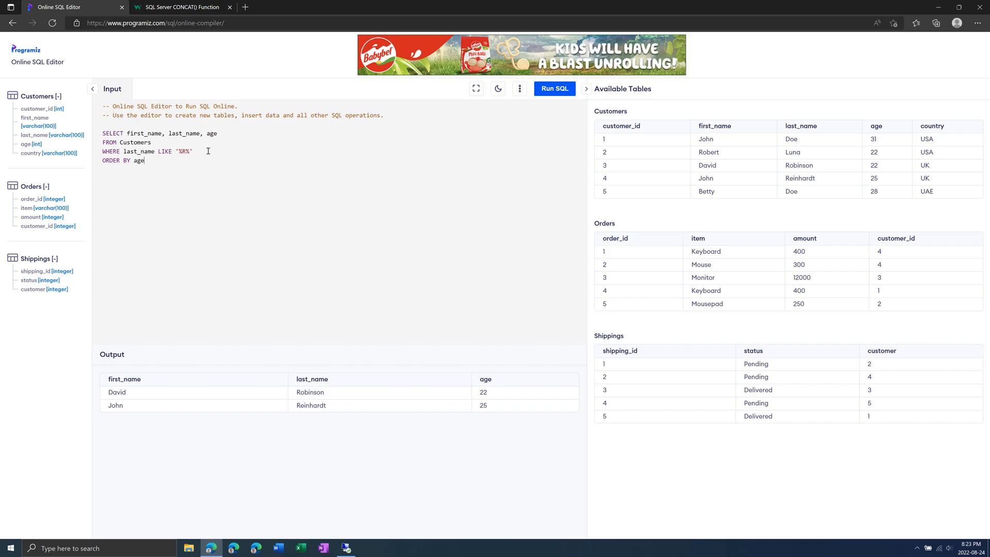
left_click(554, 88)
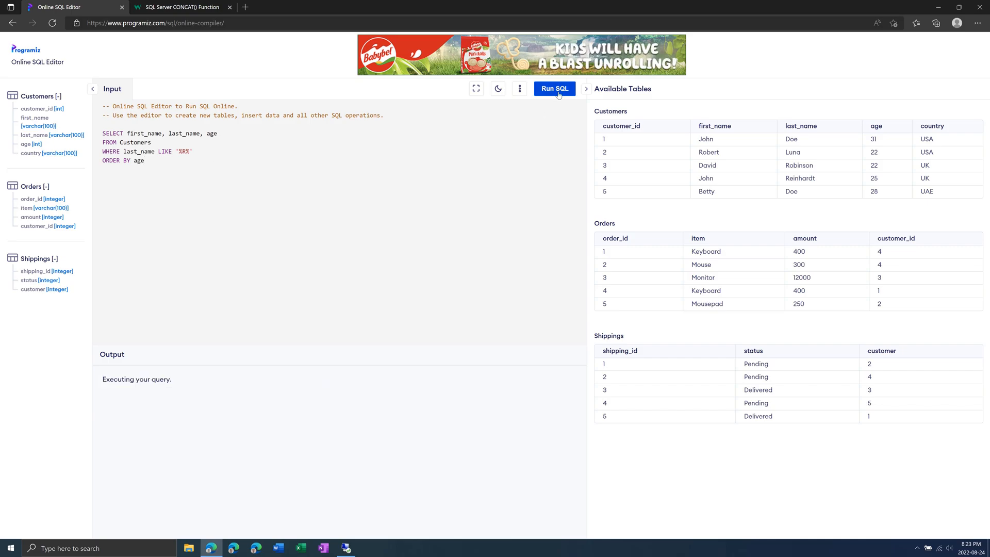
left_click(553, 89)
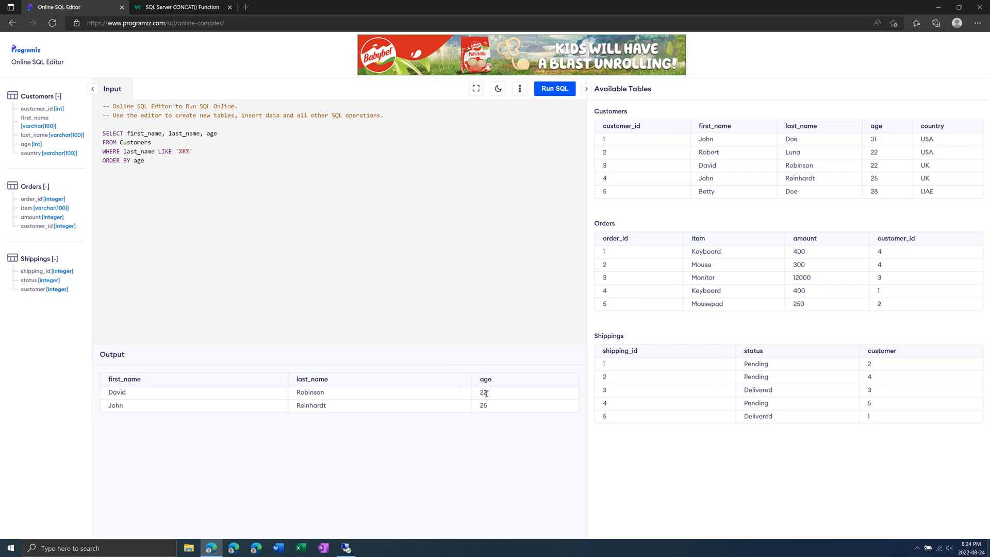
double_click(482, 405)
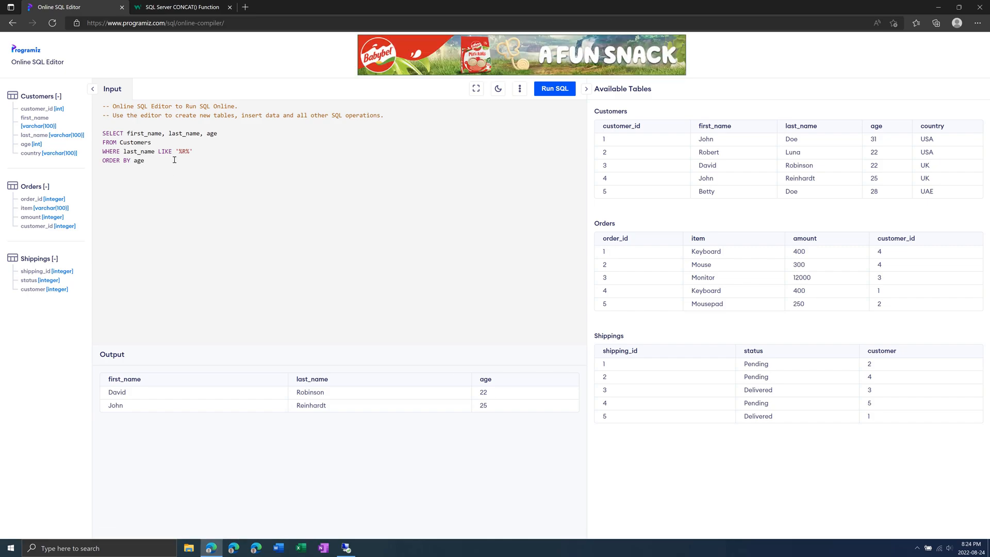
type("ASC")
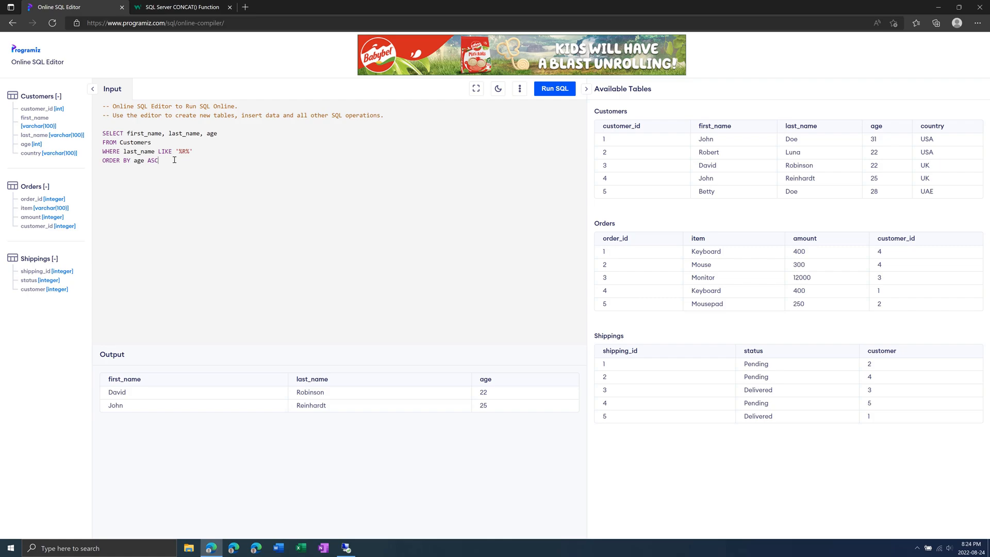
type("DESC")
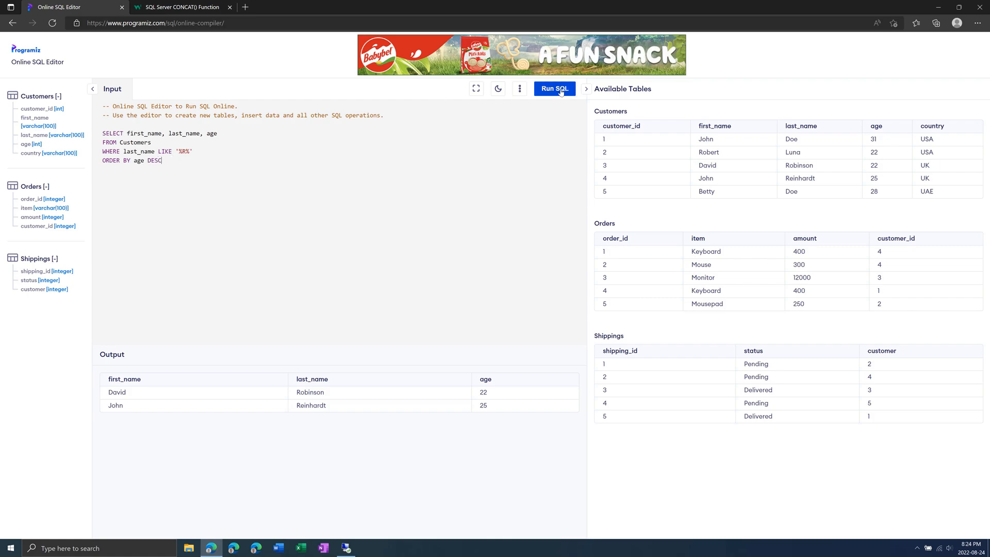
left_click(554, 88)
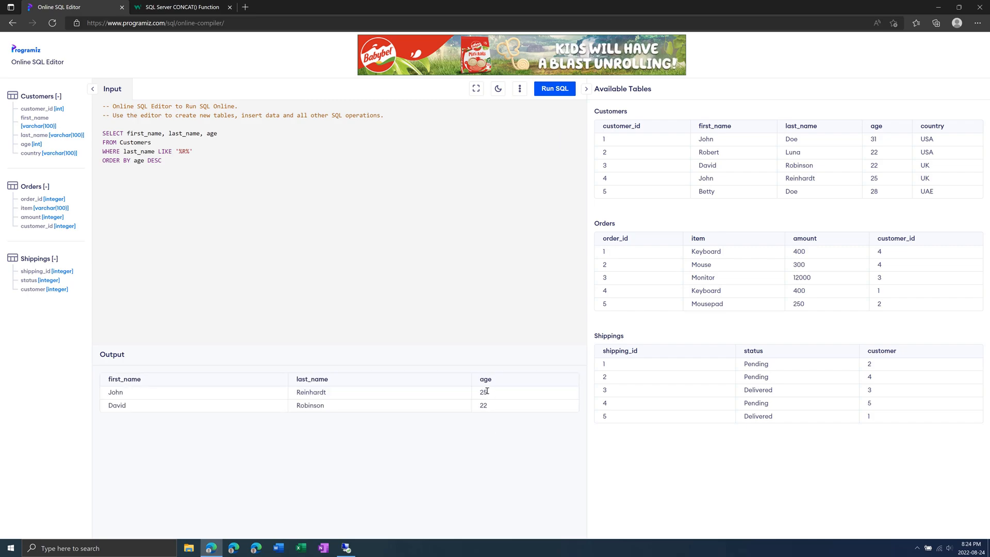
mouse_move(496, 385)
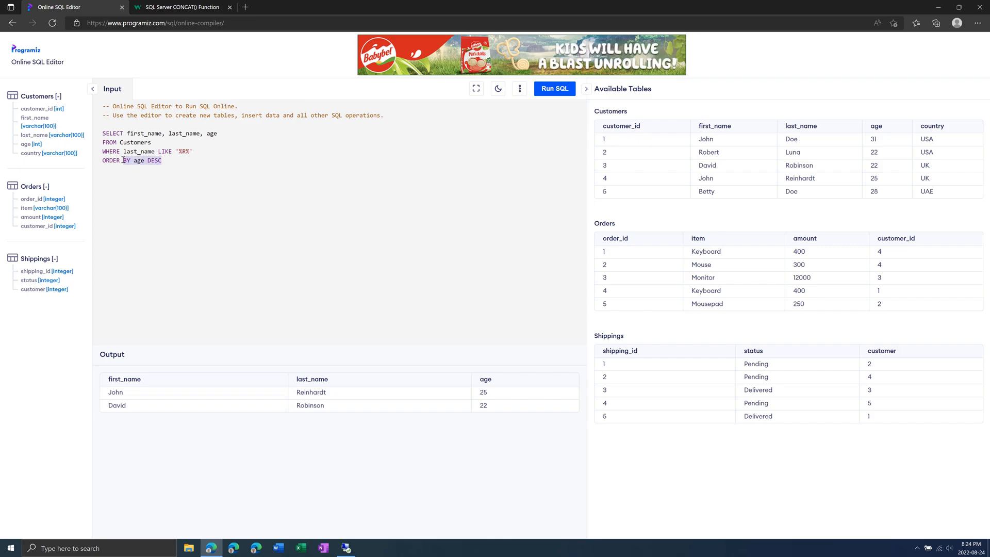
- Remove WHERE/ORDER BY, select * and start a JOIN to the Orders table
left_click_drag(103, 150, 160, 160)
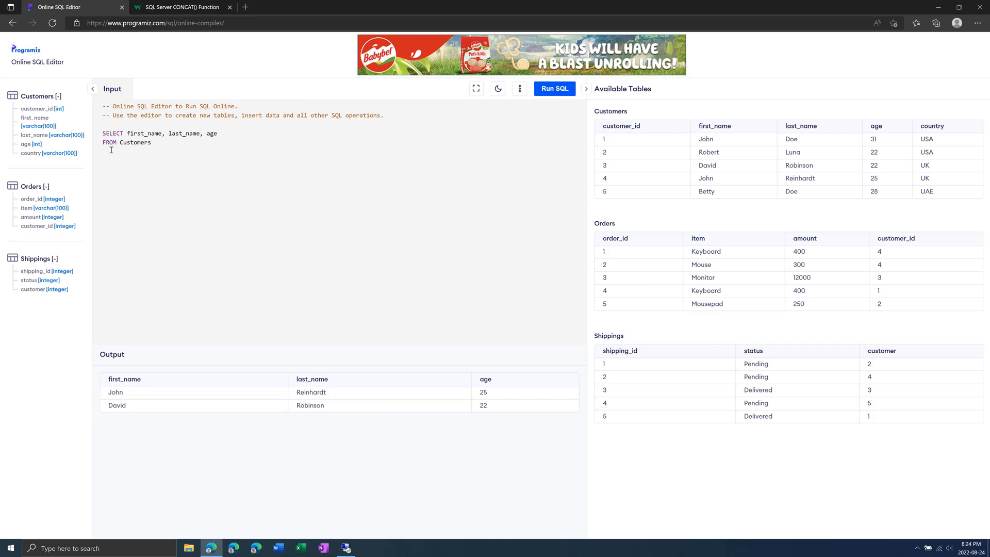
type("JOIN")
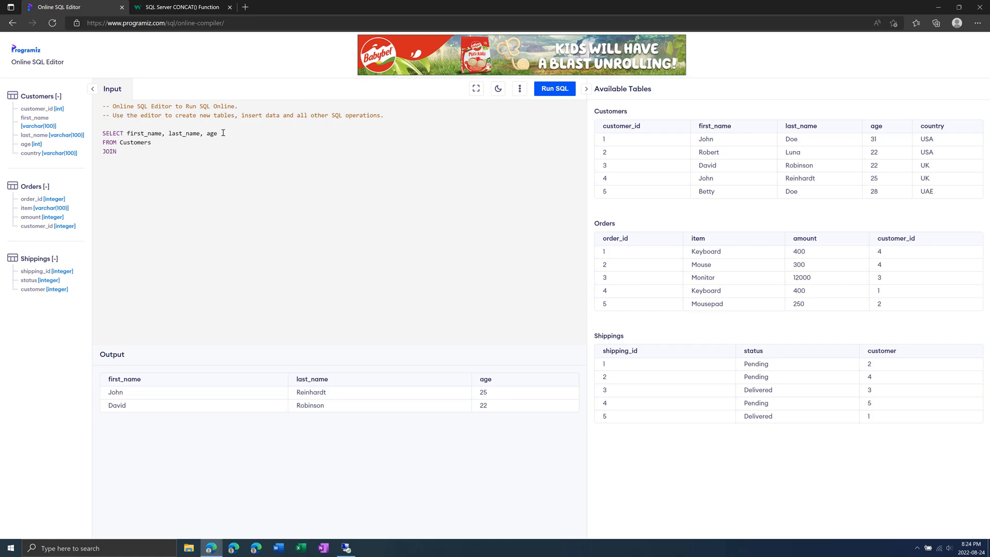
left_click_drag(126, 133, 218, 133)
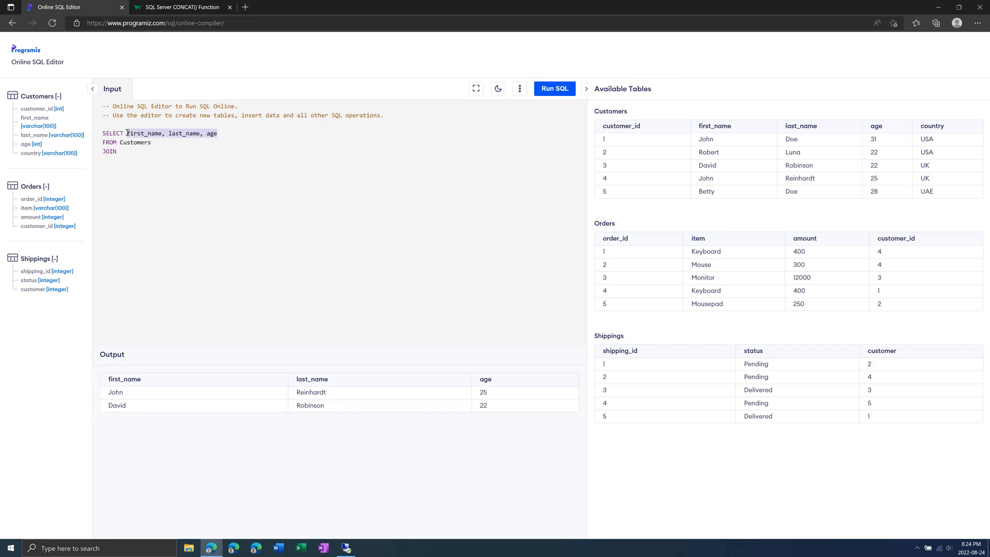
type("*")
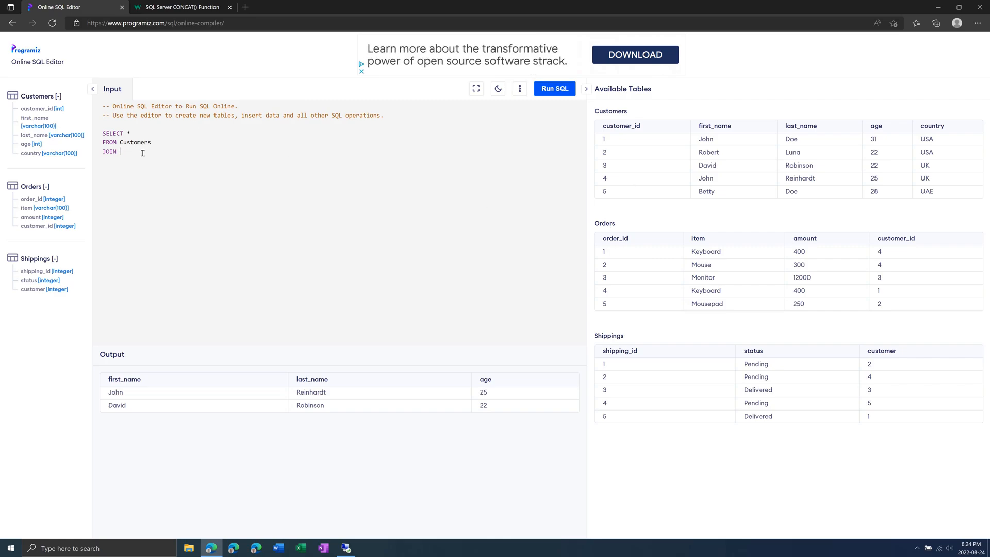
type("ORDER")
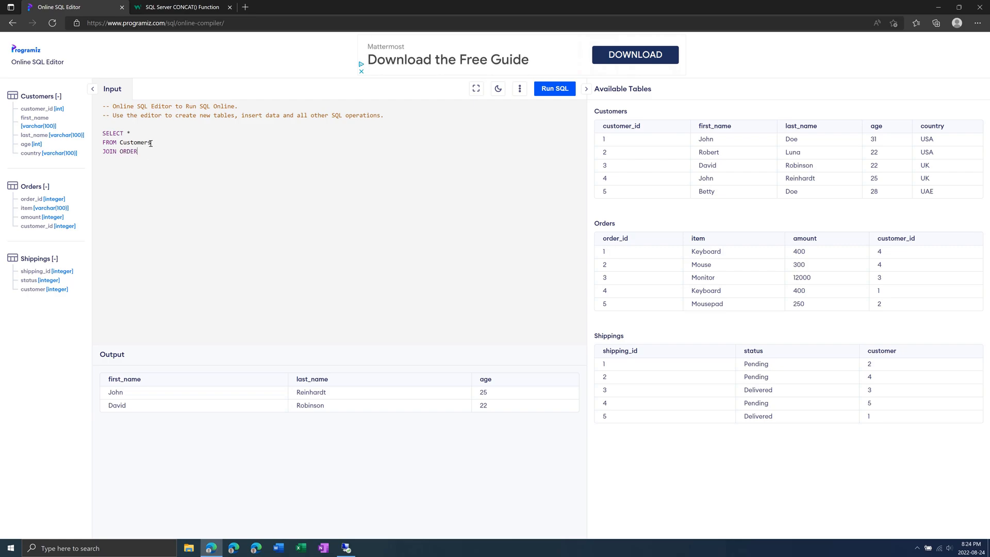
key("Backspace")
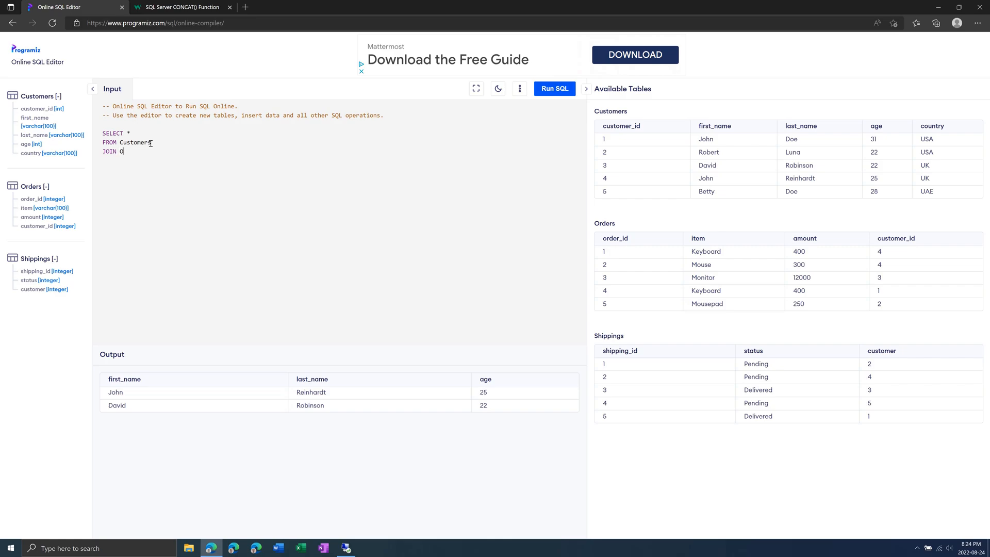
type("rders")
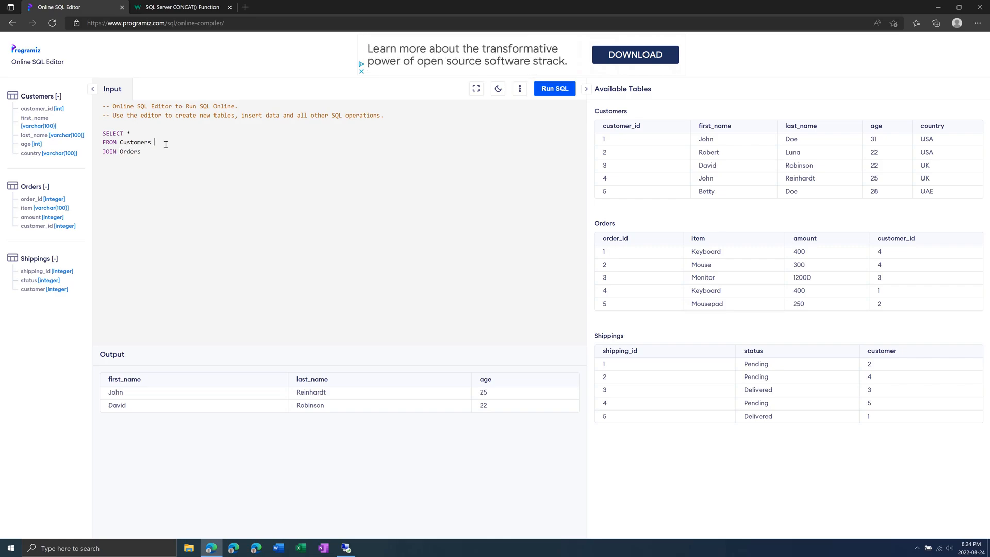
- Alias Customers C and Orders O, join ON C.customer_id = O.customer_id and run, returning five rows
type("C")
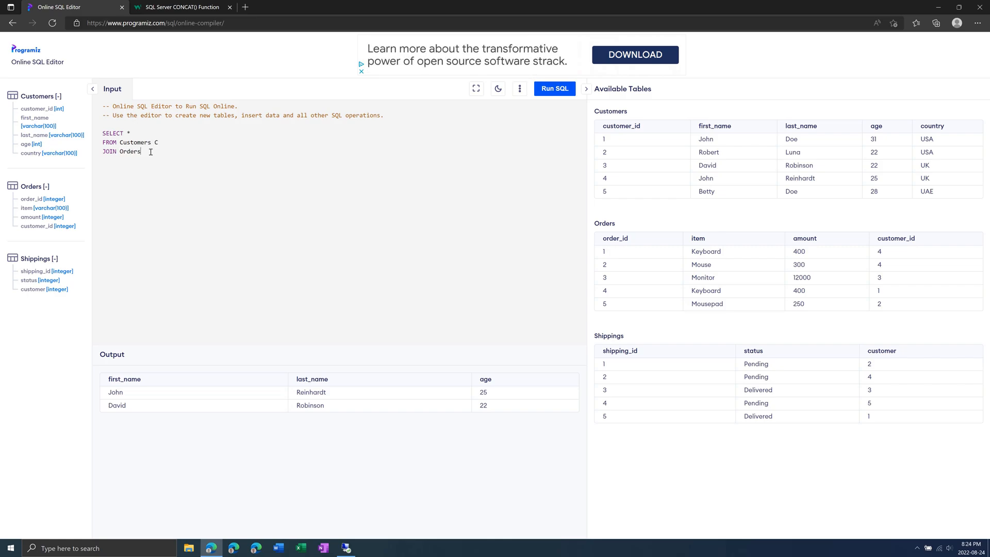
type("O")
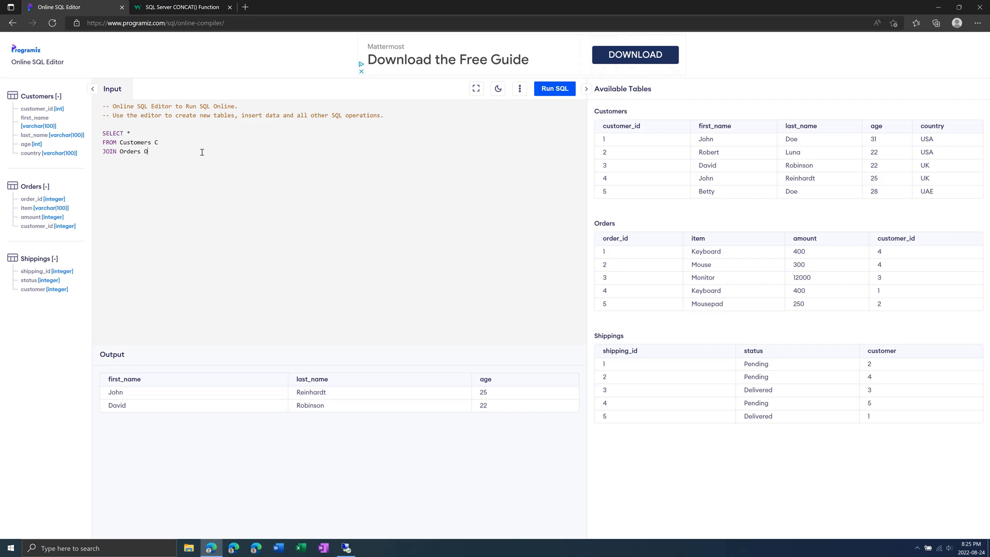
type("ON")
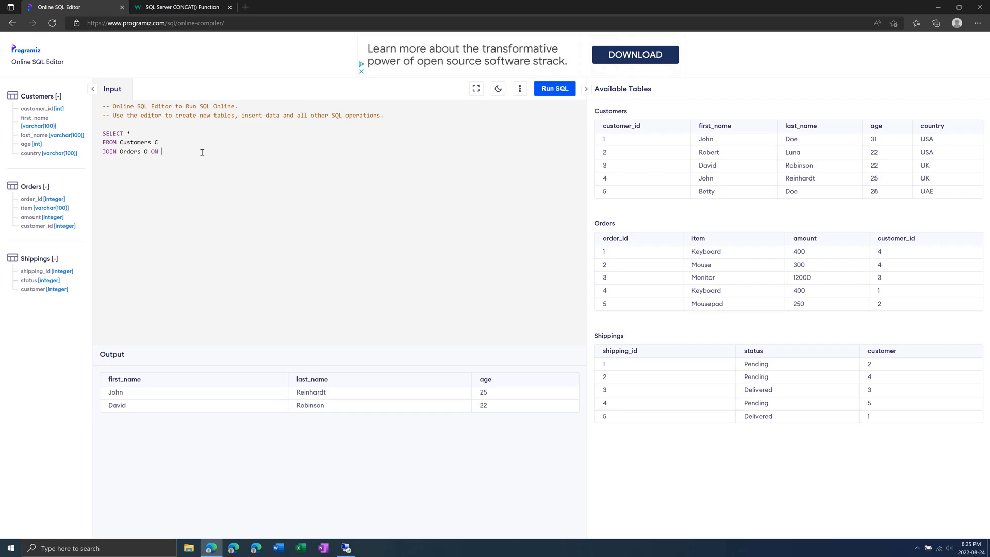
type("C.")
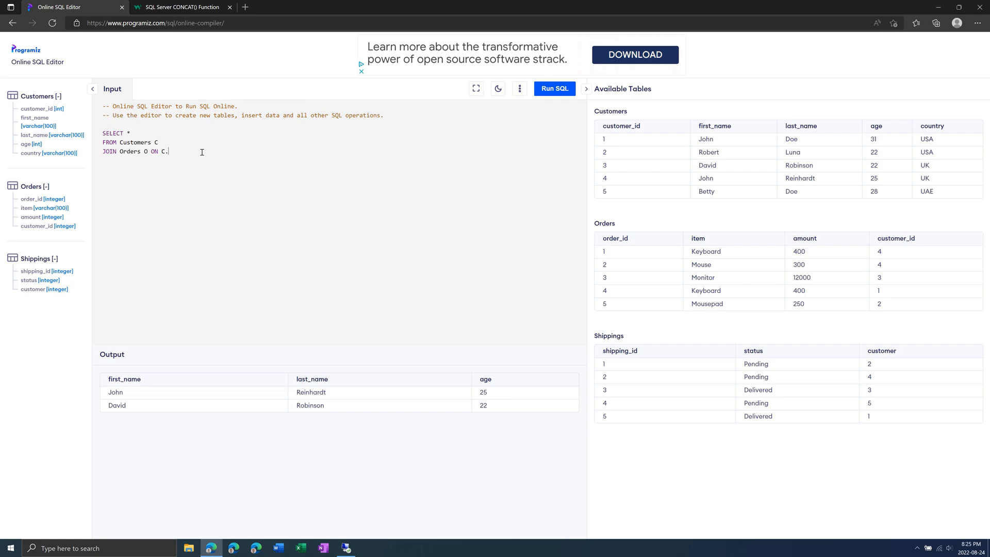
type("customer_id = O")
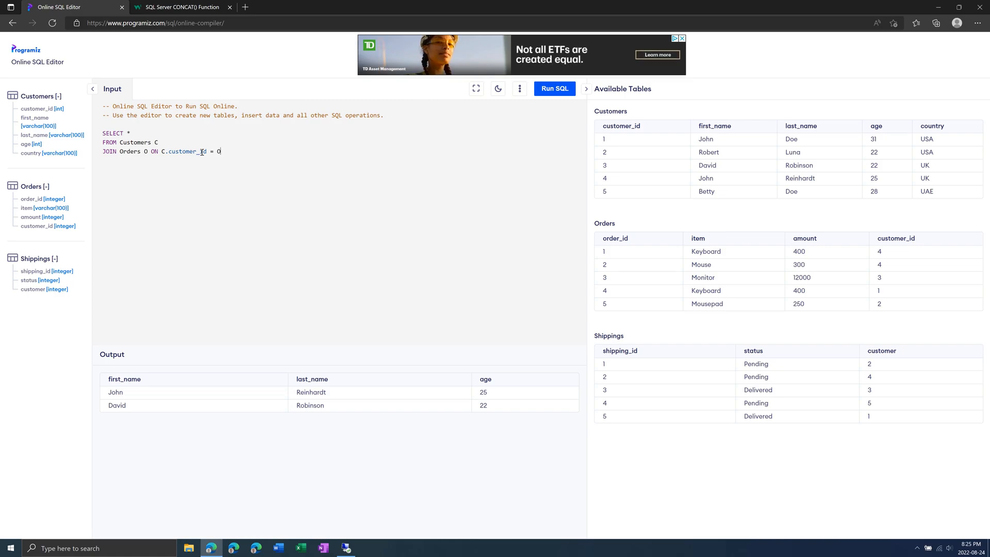
type(".customer_id")
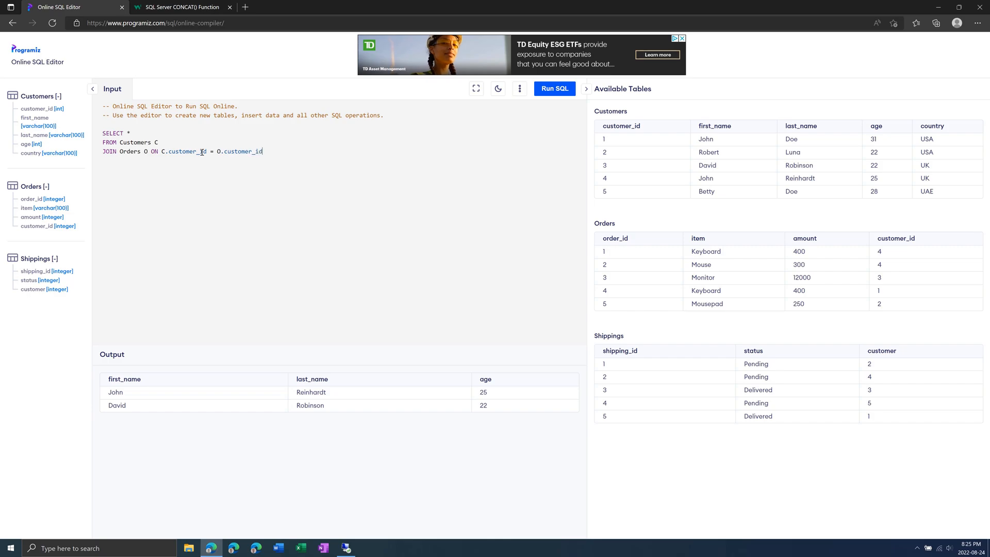
left_click(553, 88)
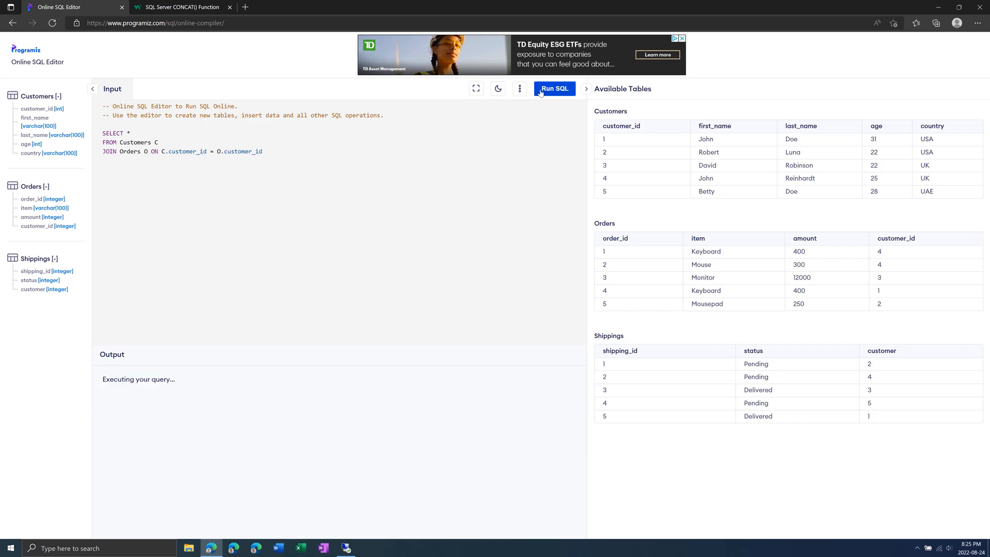
left_click(554, 89)
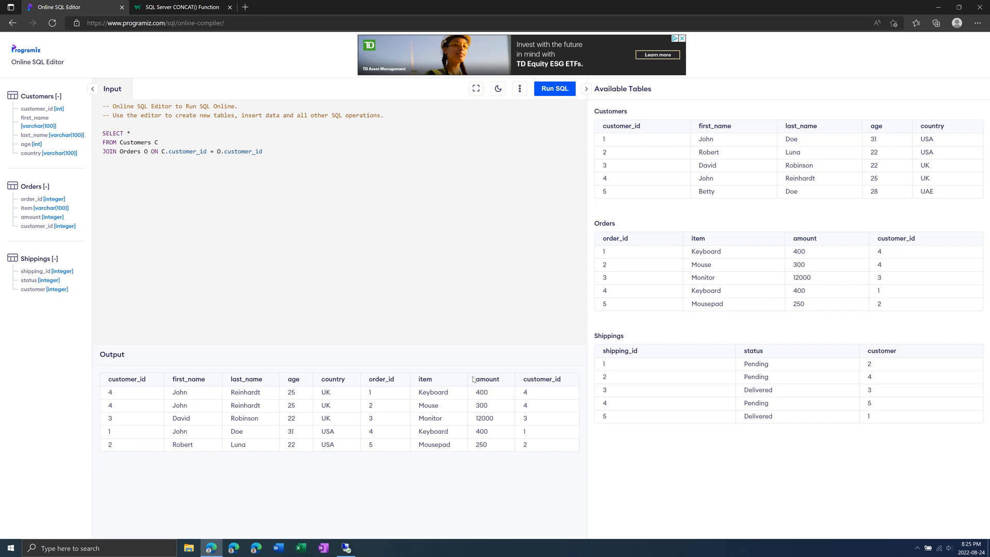
mouse_move(407, 436)
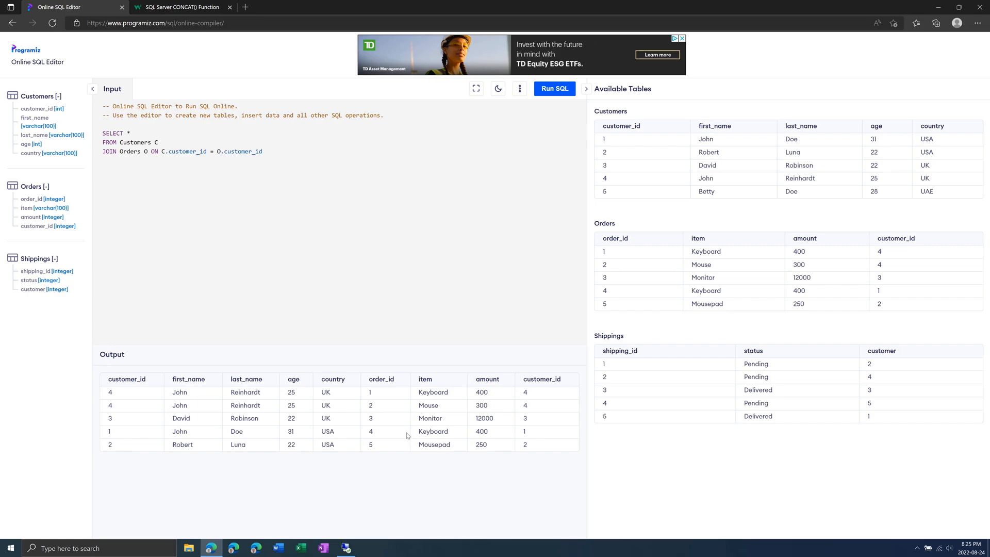
mouse_move(601, 206)
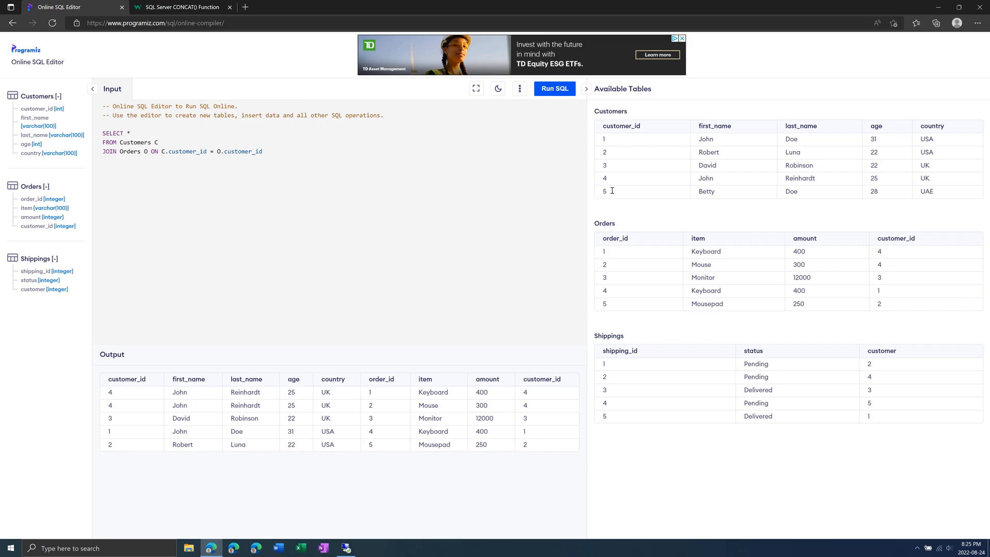
mouse_move(704, 293)
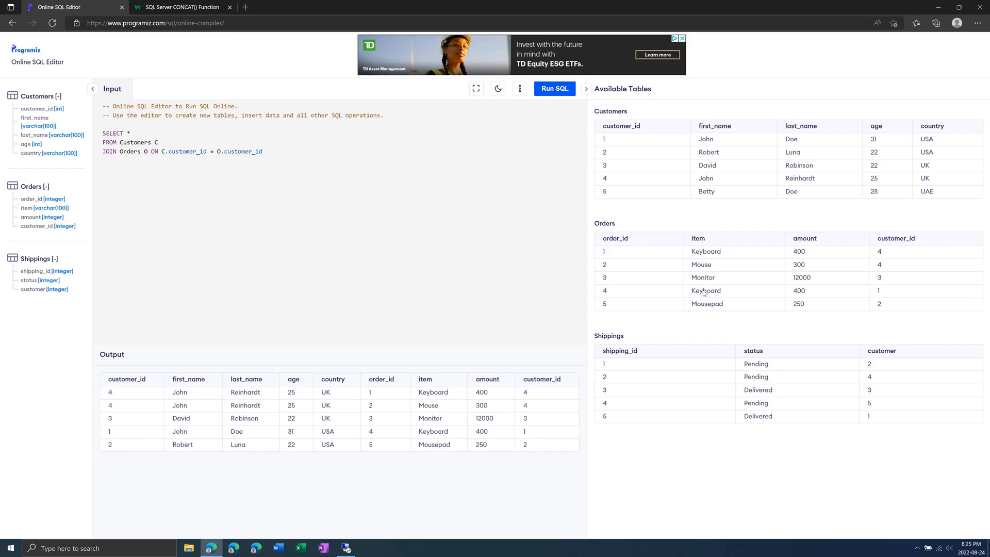
mouse_move(724, 293)
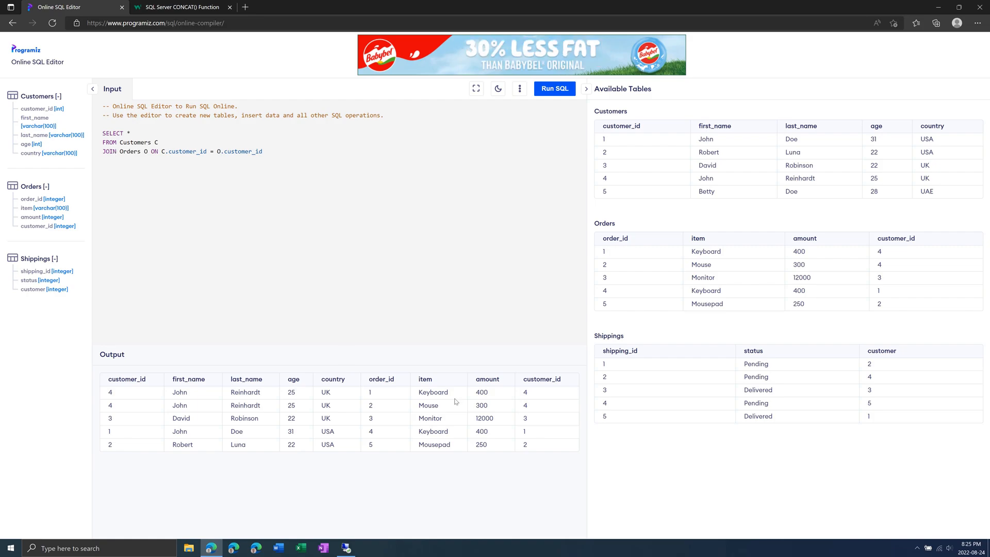
mouse_move(632, 271)
type("LEFT ")
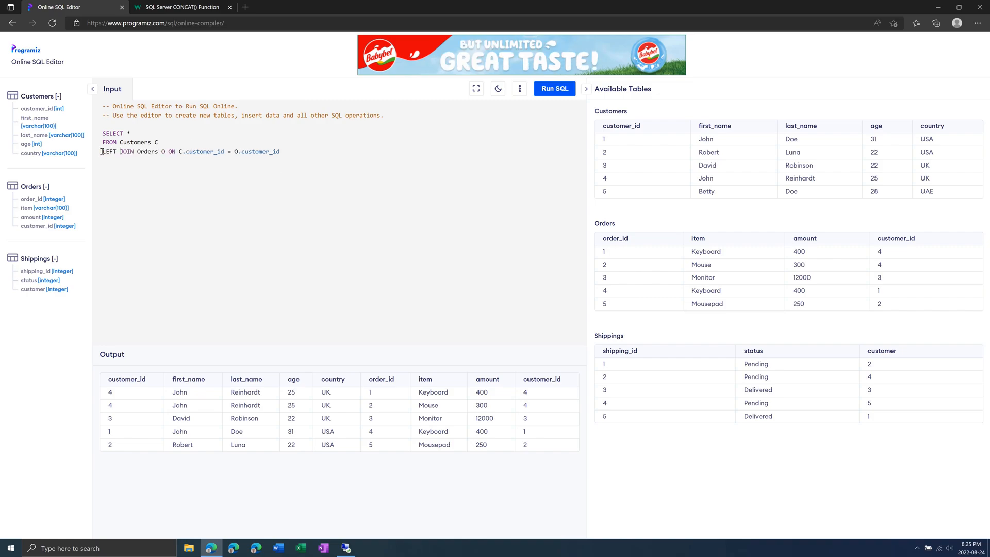
- Run the query as LEFT OUTER JOIN, adding Betty Doe with empty order columns
type("OUTER")
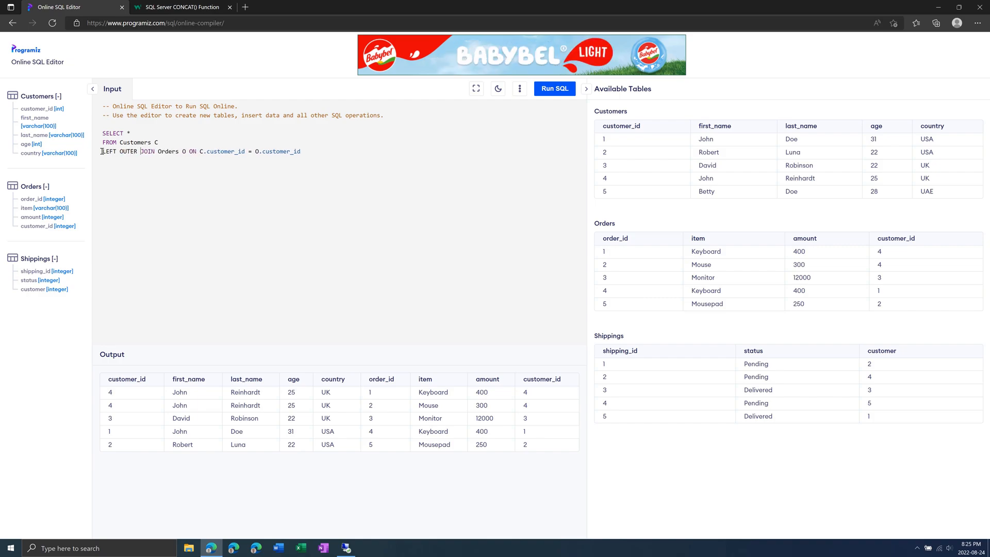
left_click(553, 89)
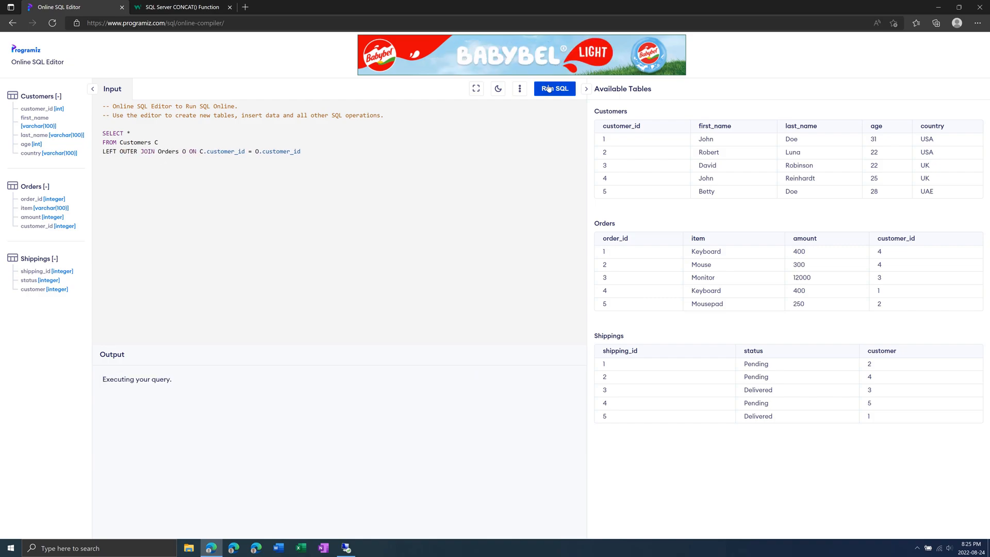
left_click(553, 89)
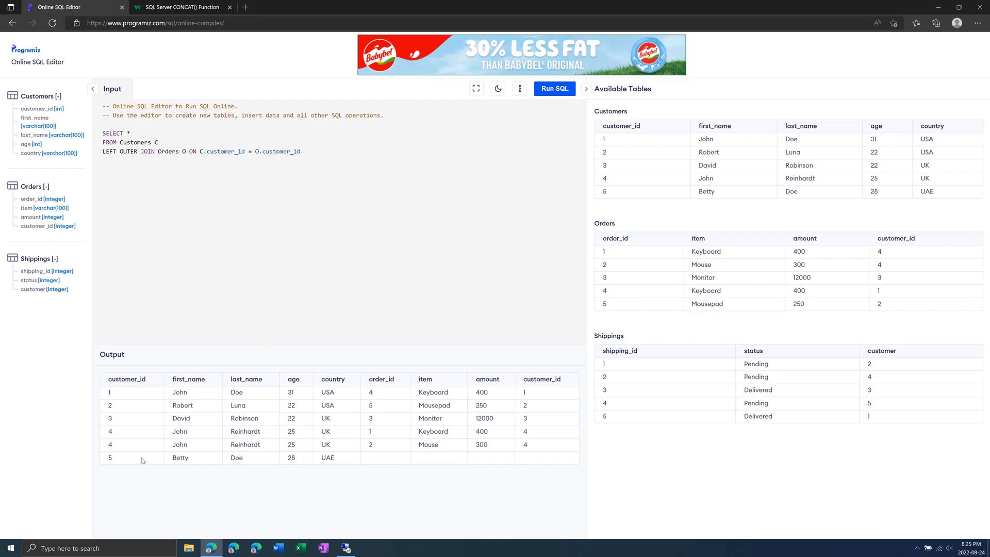
mouse_move(378, 468)
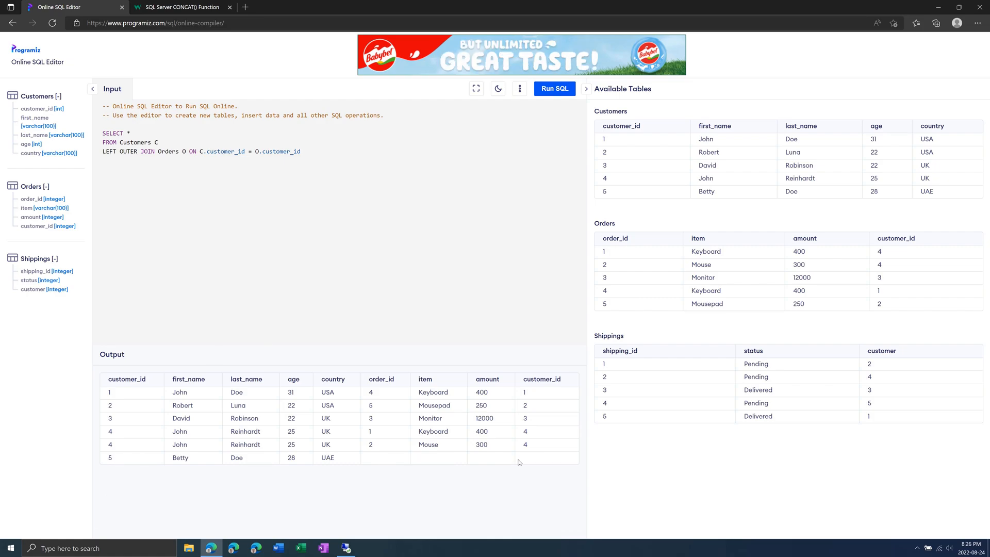
mouse_move(567, 445)
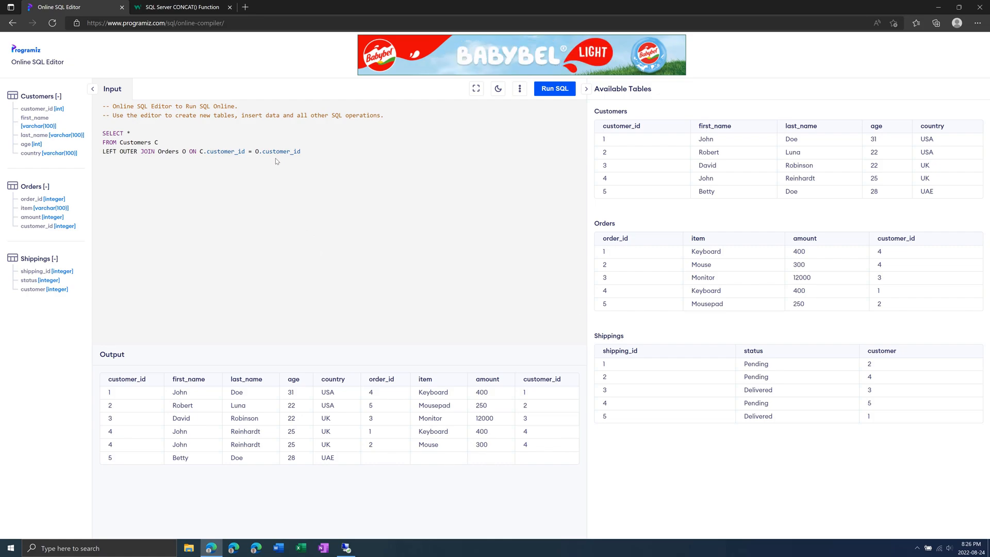
left_click(140, 150)
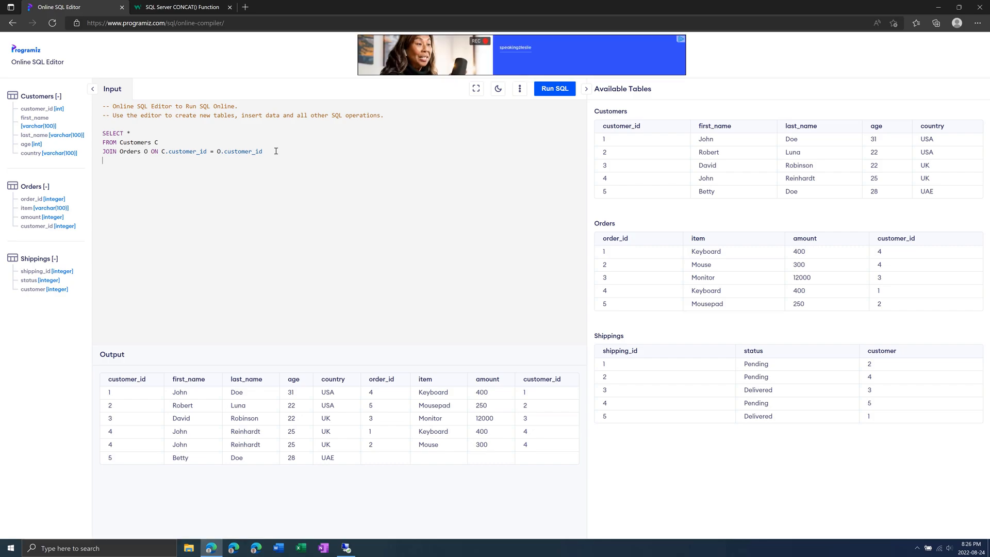
- Add JOIN Shippings S ON C.customer_id = S.customer and run the three-table join, returning five rows
type("JOIN")
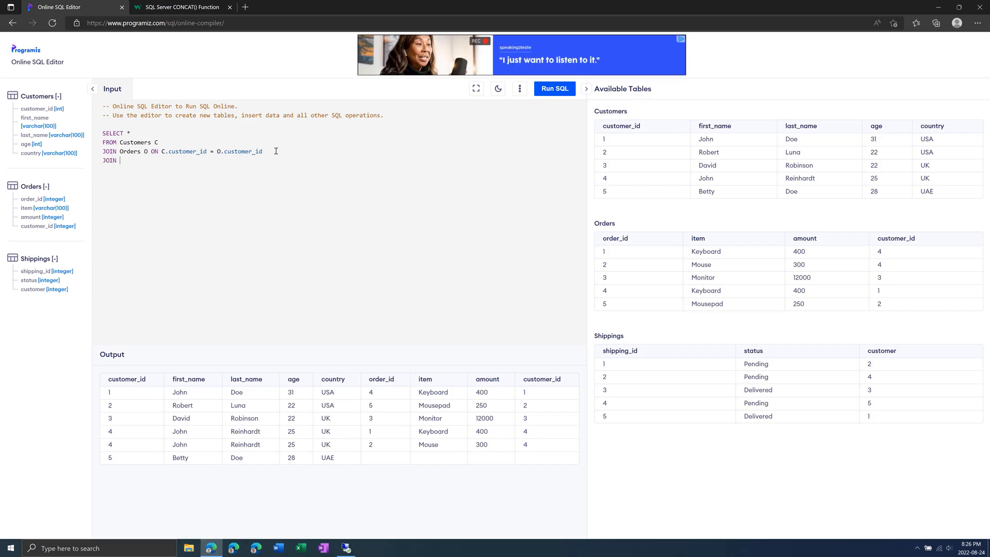
type("Shippings")
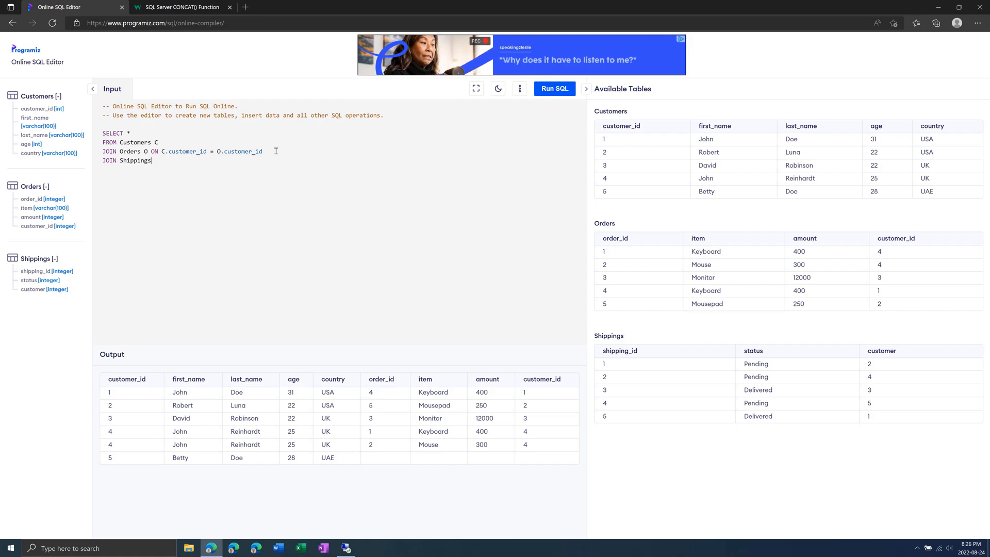
type("S")
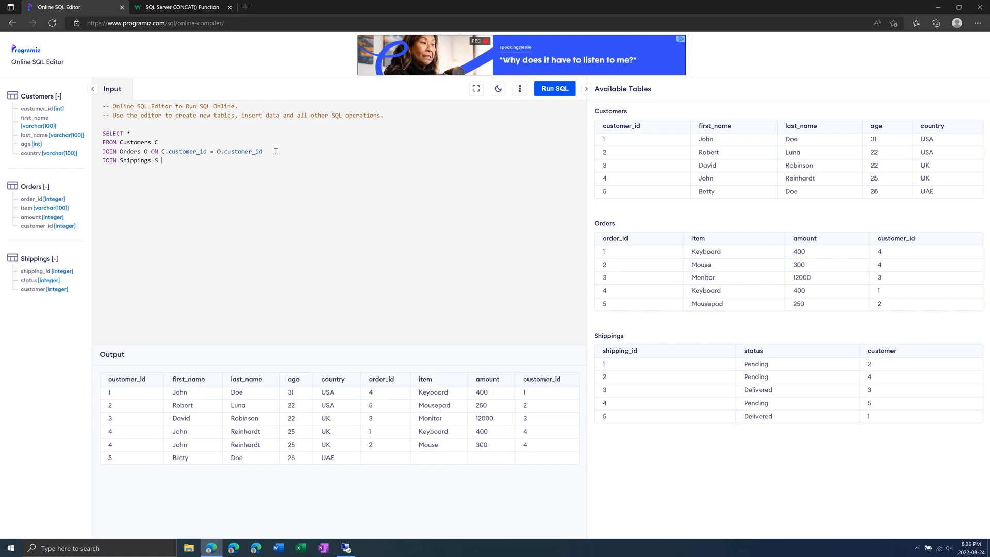
type("ON C.")
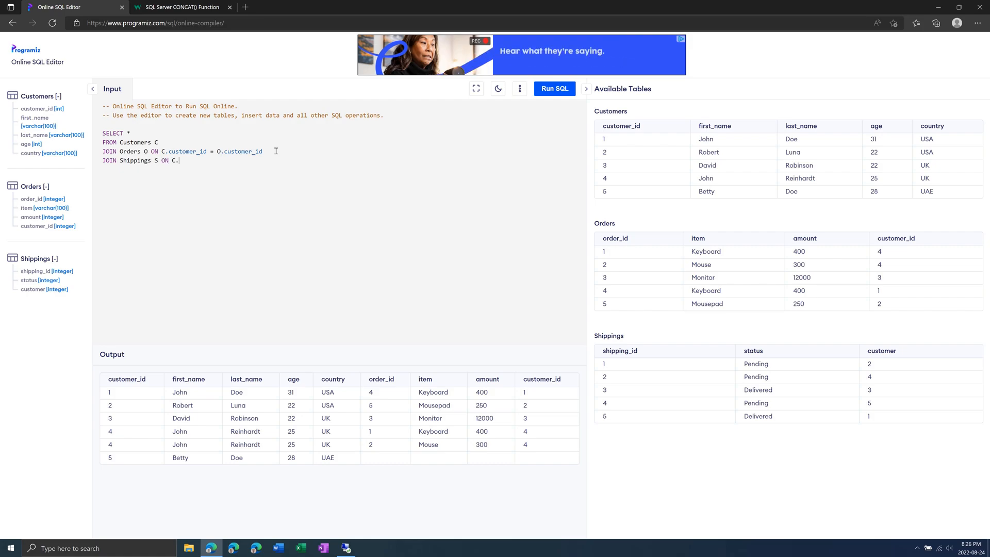
type("cusomer_id = S.")
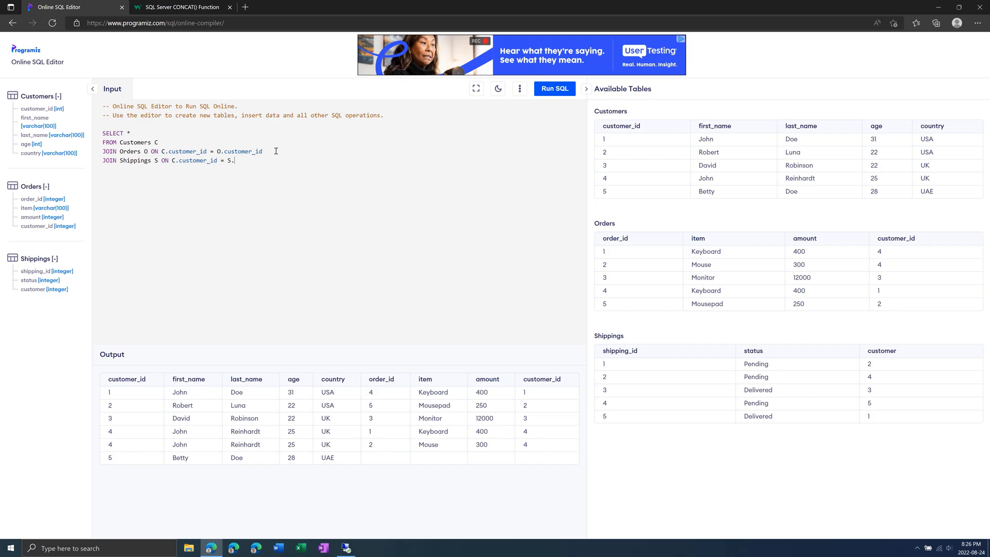
type("customer")
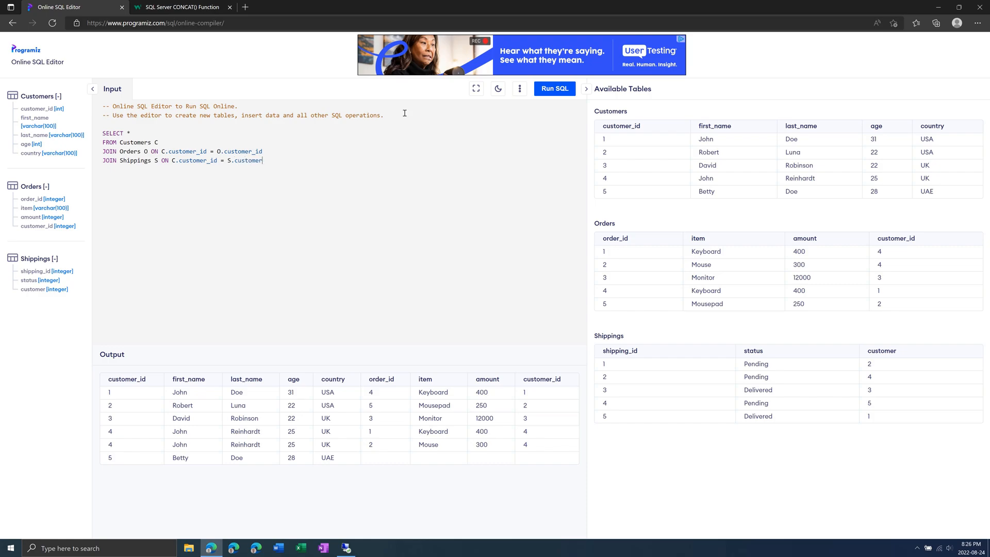
left_click(554, 88)
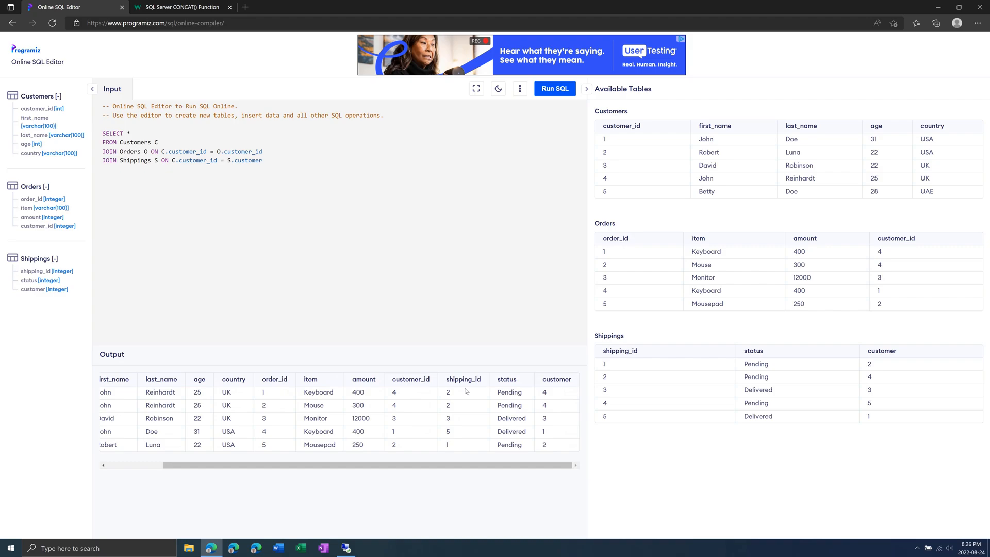
mouse_move(504, 392)
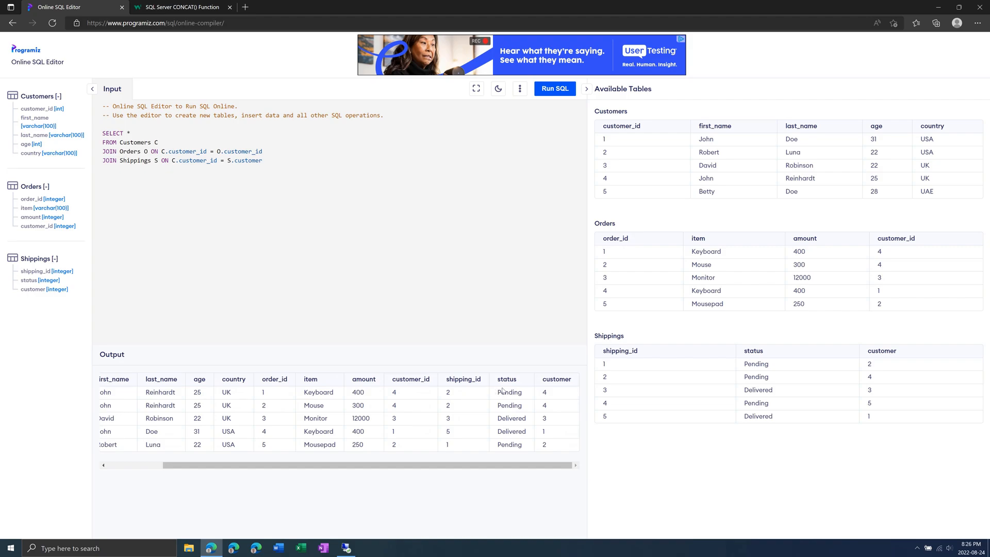
mouse_move(532, 469)
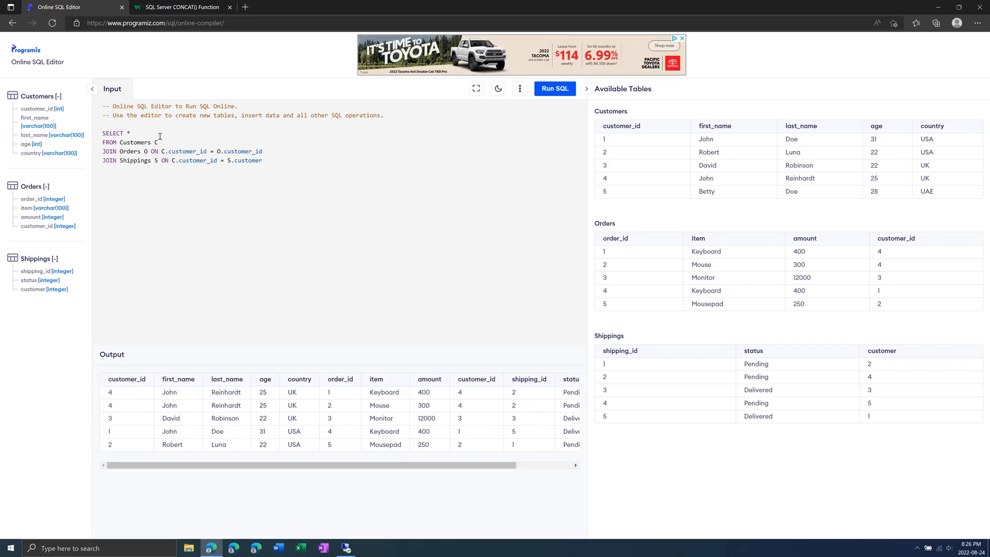
- Select first_name, last_name, age, country, item, amount, status in the three-table join and run it
type("f")
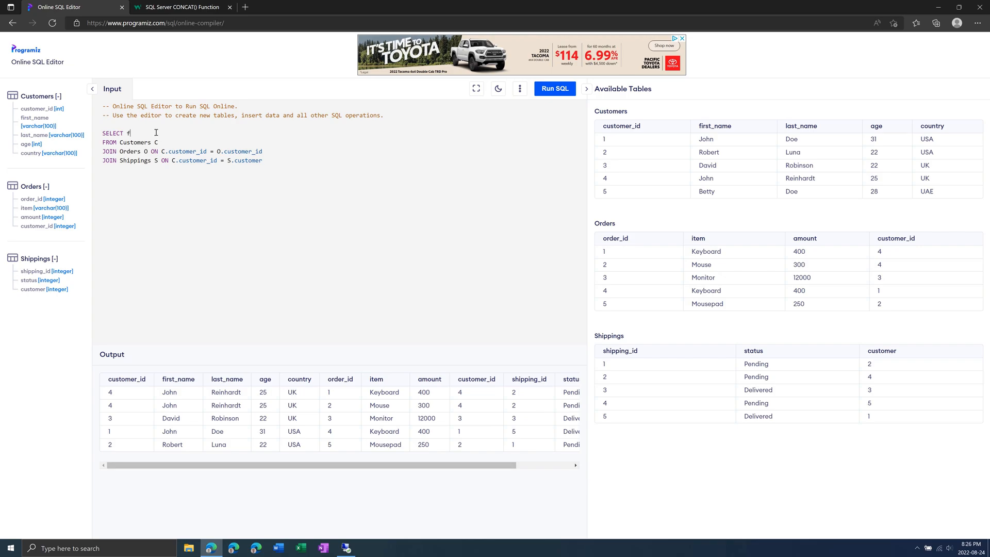
type("irst_name, last_name,")
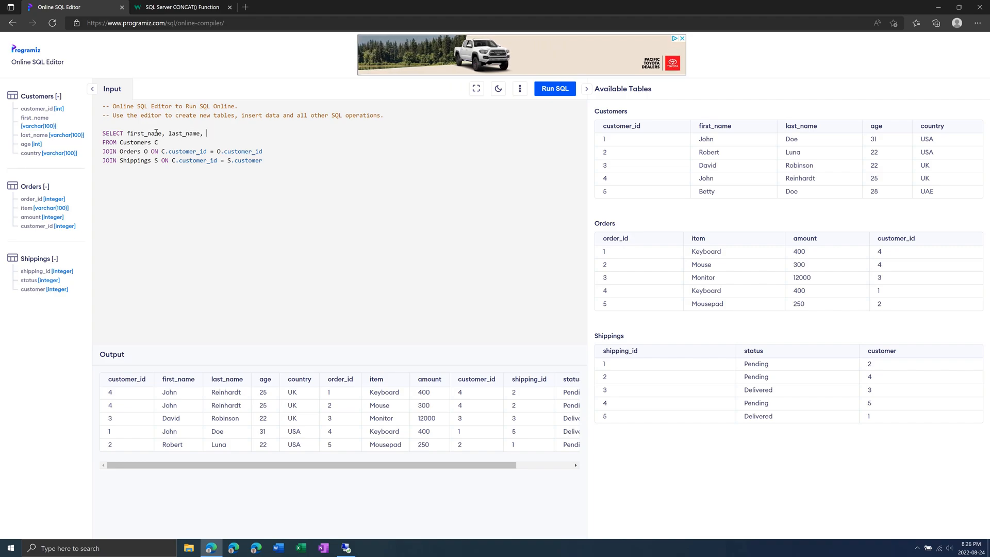
type("age, country, item")
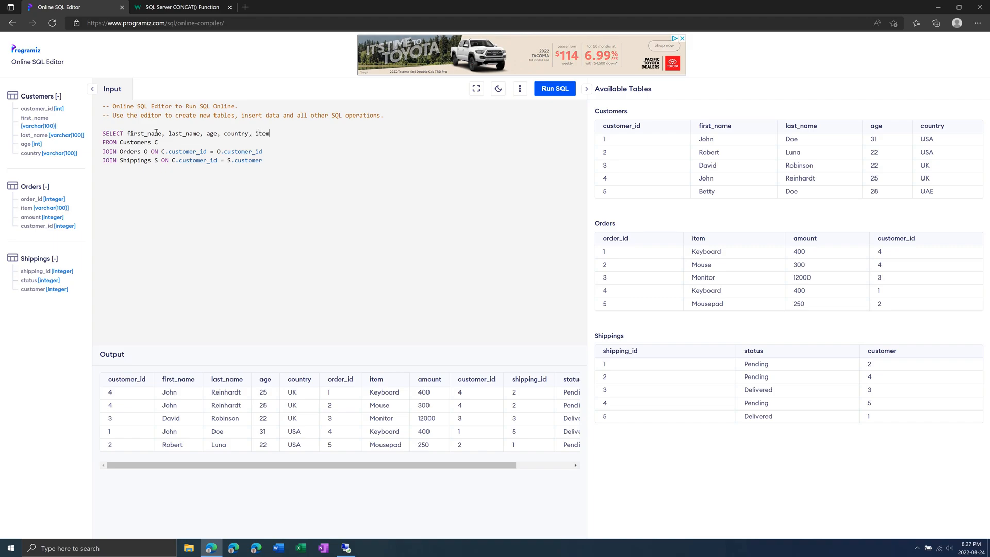
type(", amount,")
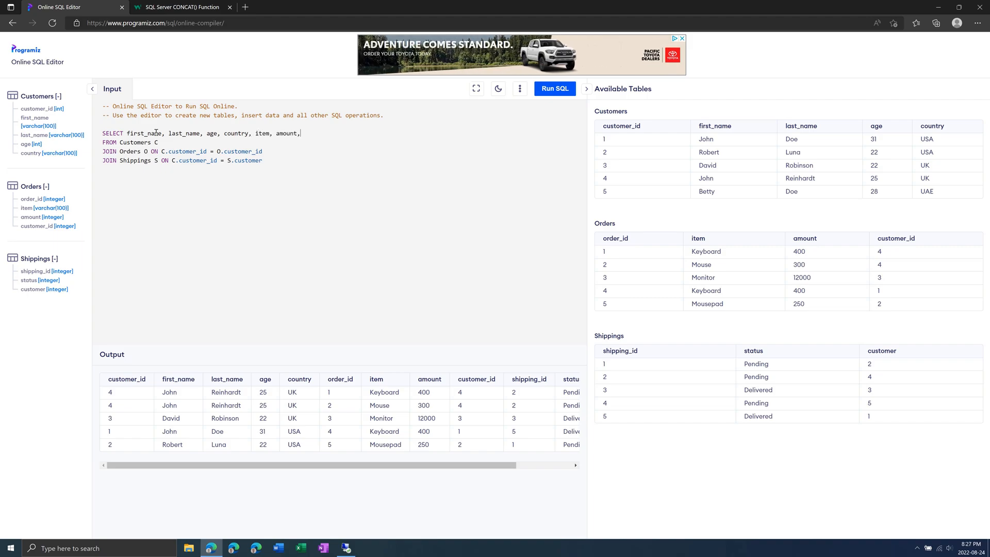
type("status")
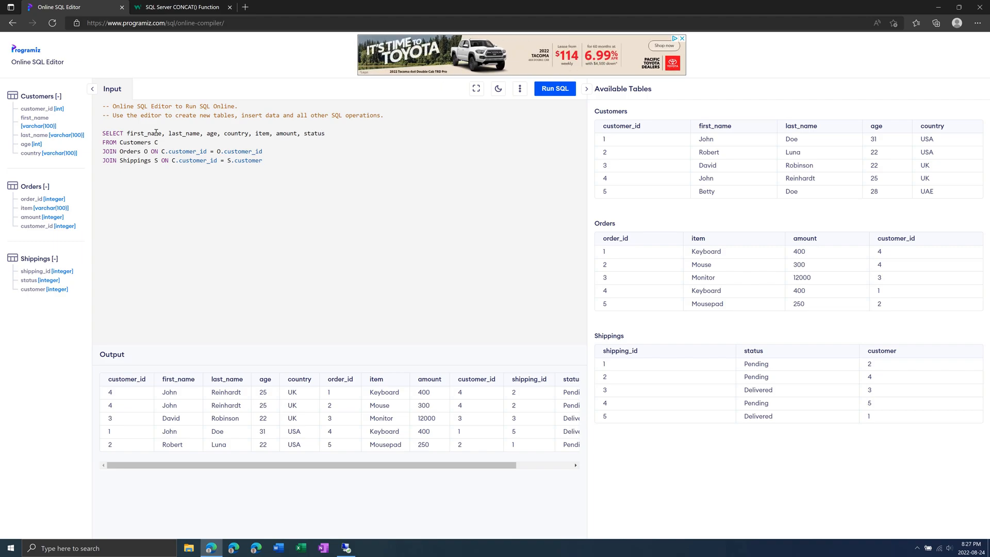
left_click(554, 89)
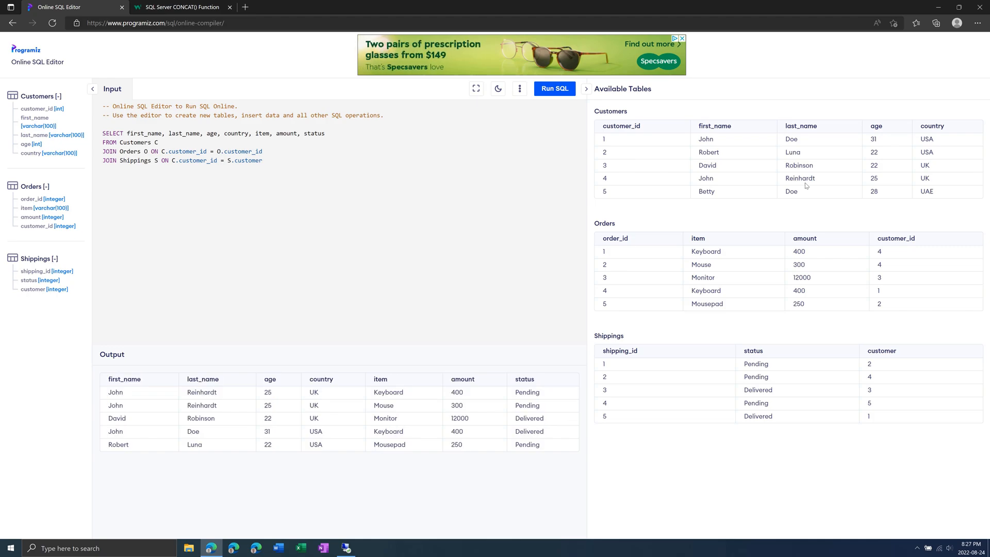
mouse_move(887, 271)
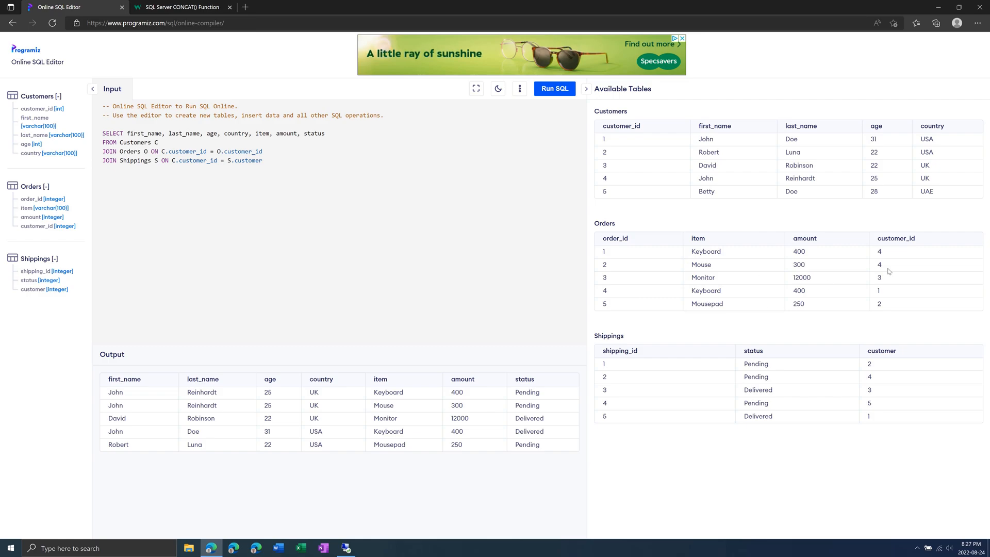
left_click_drag(603, 126, 880, 265)
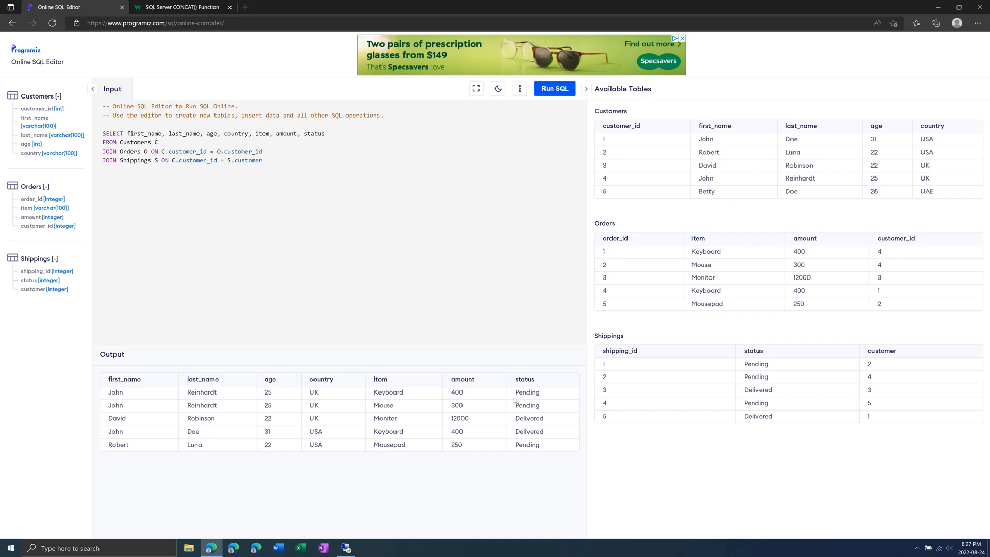
mouse_move(504, 403)
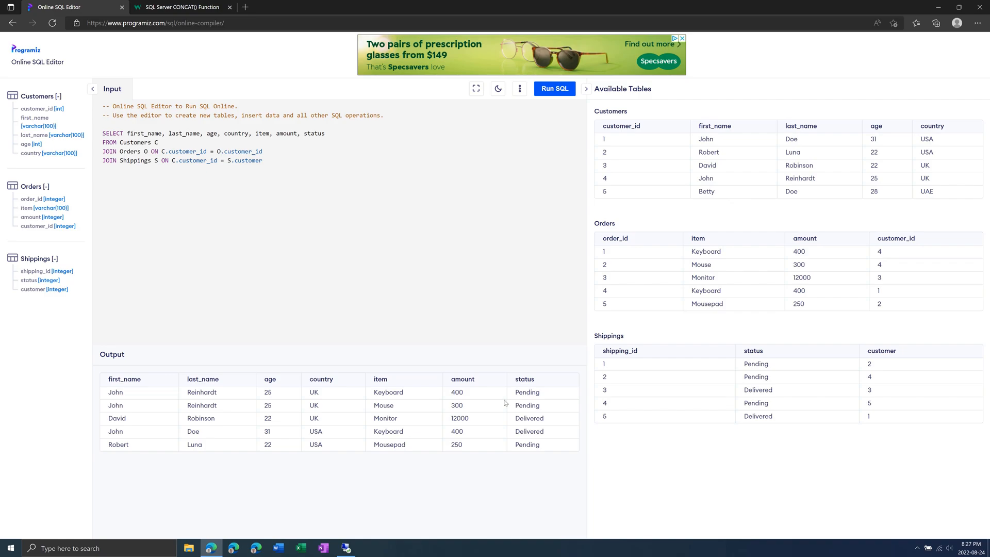
mouse_move(440, 392)
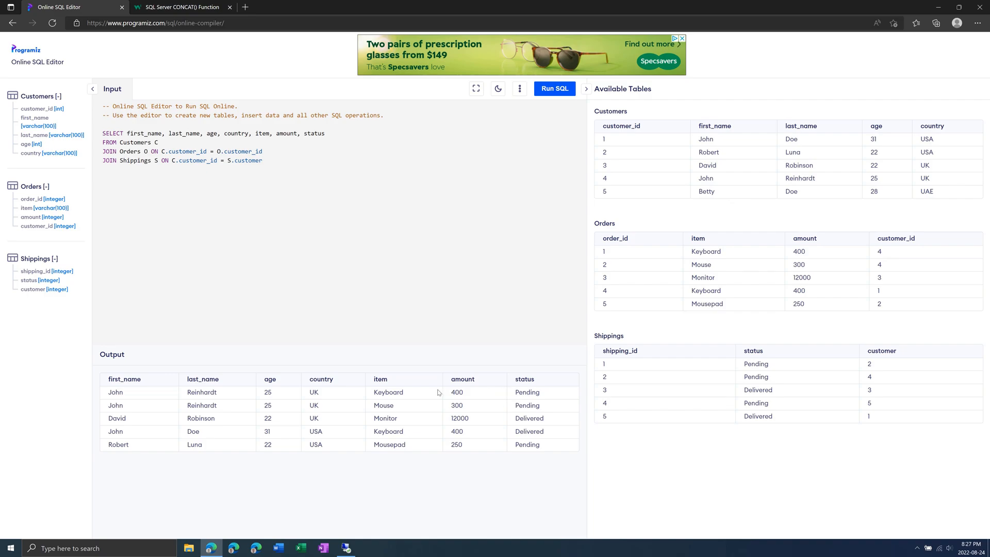